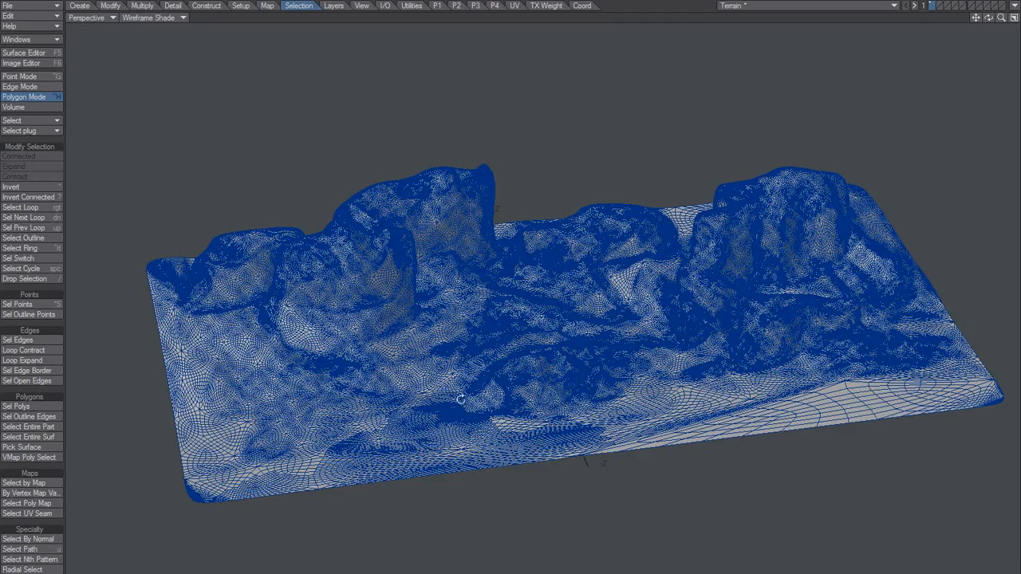
# - Run Reduce Polys from the Construct tools to thin the terrain mesh
pyautogui.moveTo(460, 399); pyautogui.dragTo(475, 321)
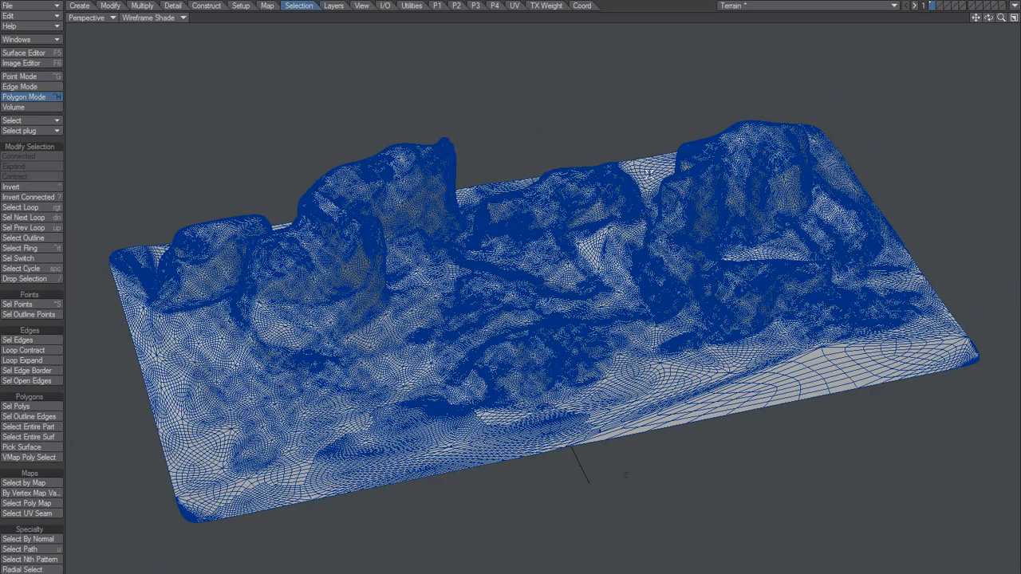
pyautogui.moveTo(619, 141)
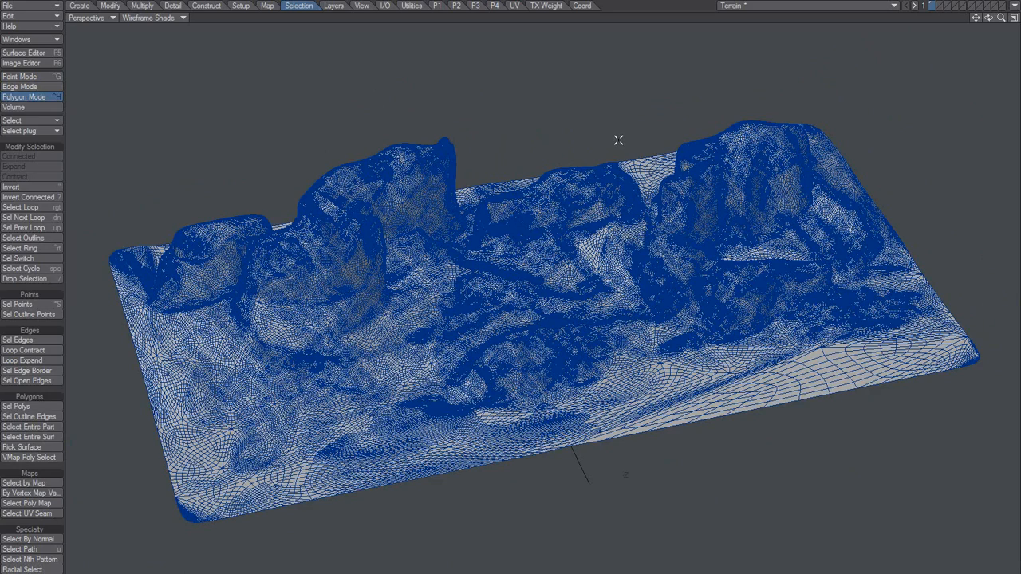
pyautogui.moveTo(614, 144)
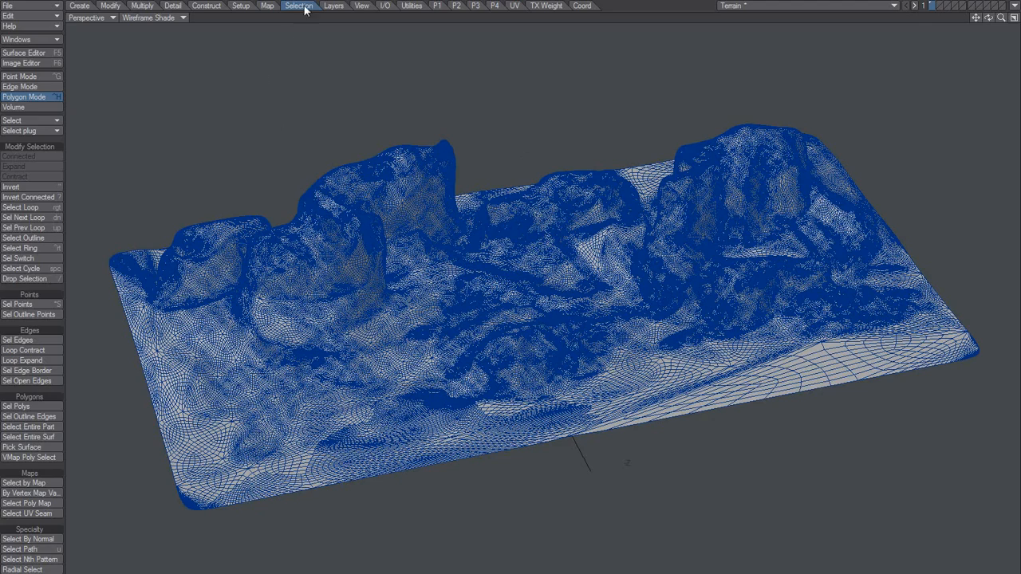
pyautogui.click(206, 6)
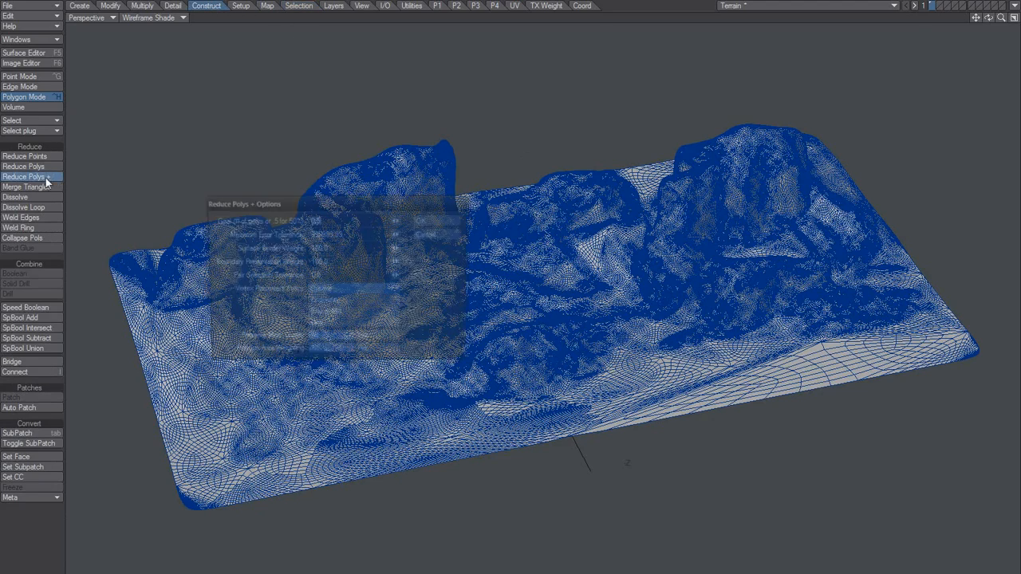
pyautogui.click(26, 175)
pyautogui.write('.05')
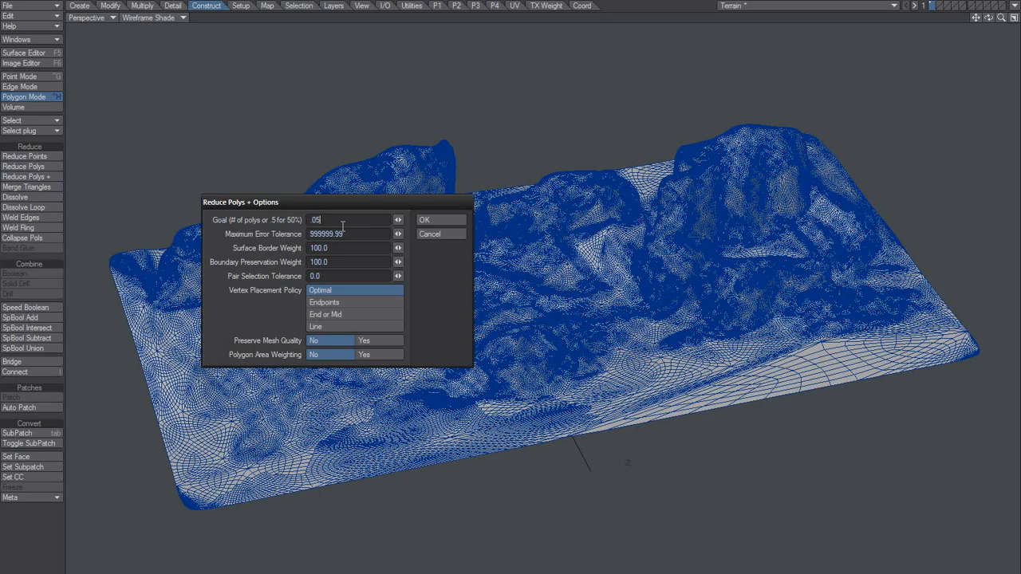
pyautogui.click(424, 220)
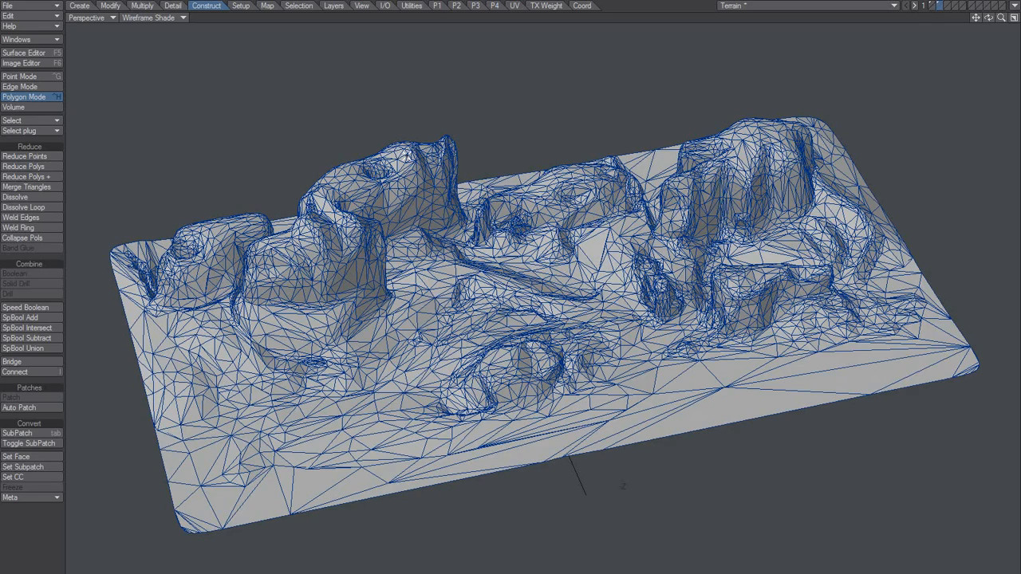
pyautogui.moveTo(308, 7)
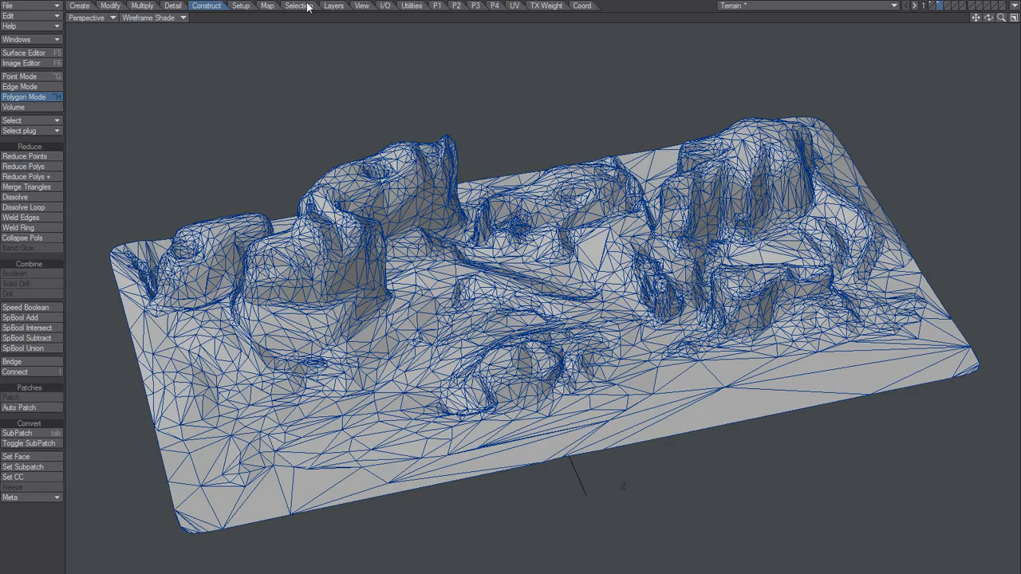
# - Select the flat border polygons with the Selection tools and delete them around the mesh
pyautogui.click(300, 6)
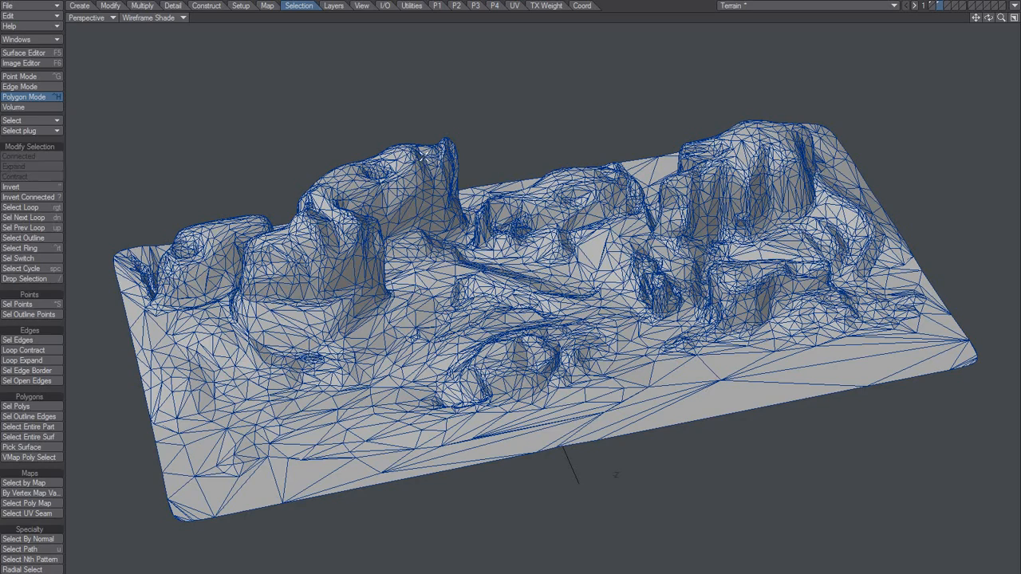
pyautogui.moveTo(60, 536)
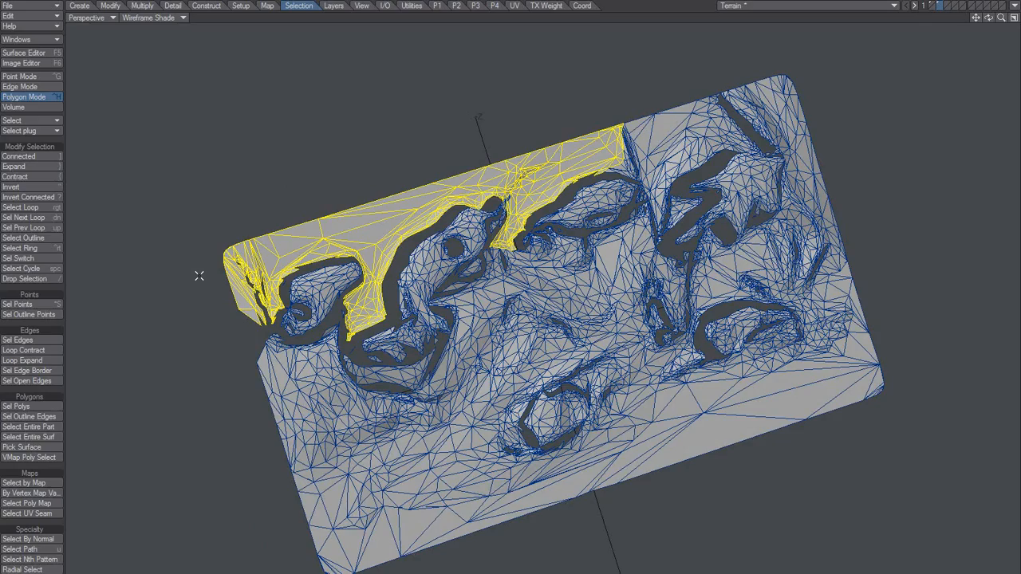
pyautogui.click(602, 259)
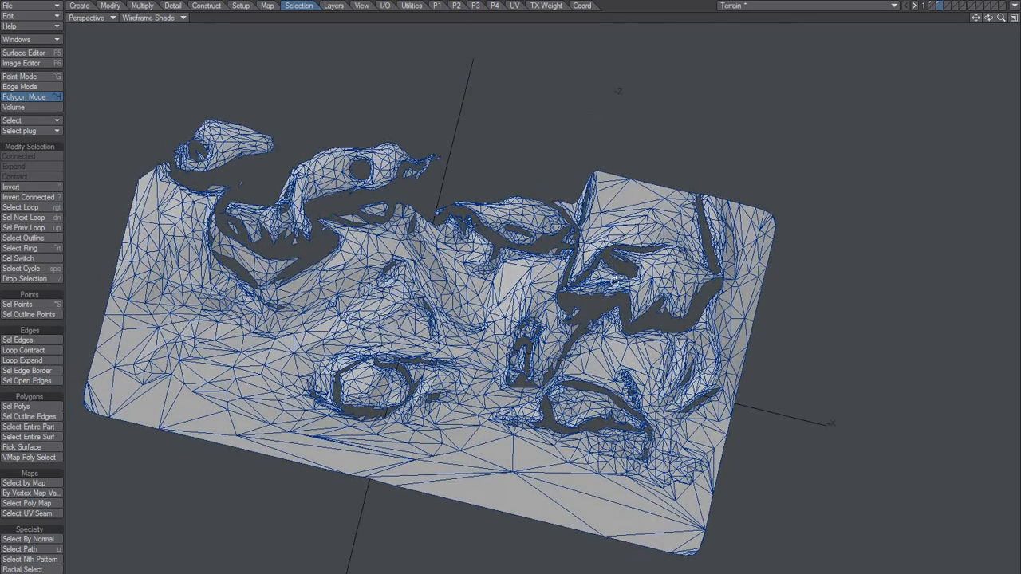
pyautogui.click(638, 204)
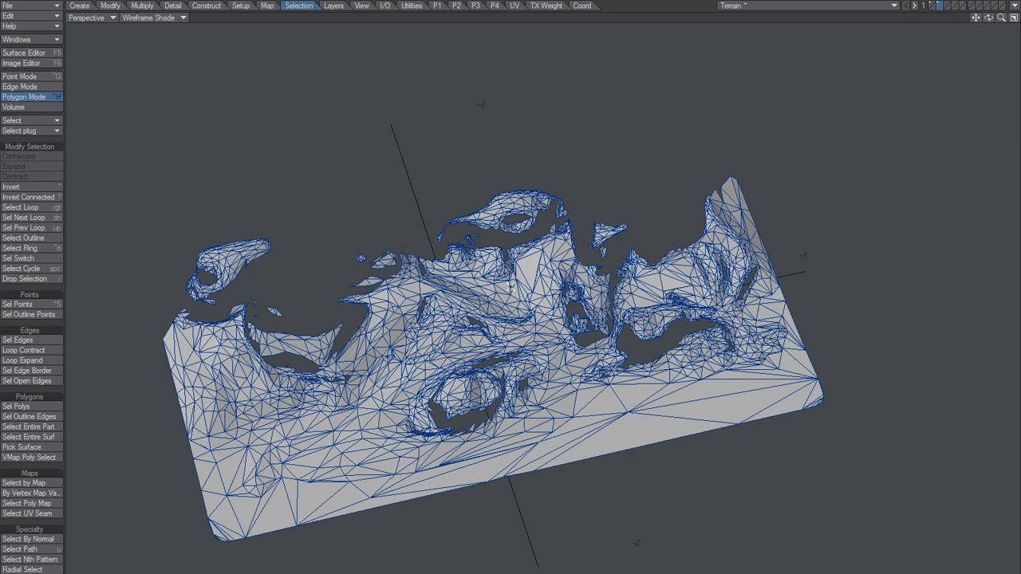
# - Subdivide the selected front strip polygons using the Faceted option
pyautogui.moveTo(510, 319); pyautogui.dragTo(510, 375)
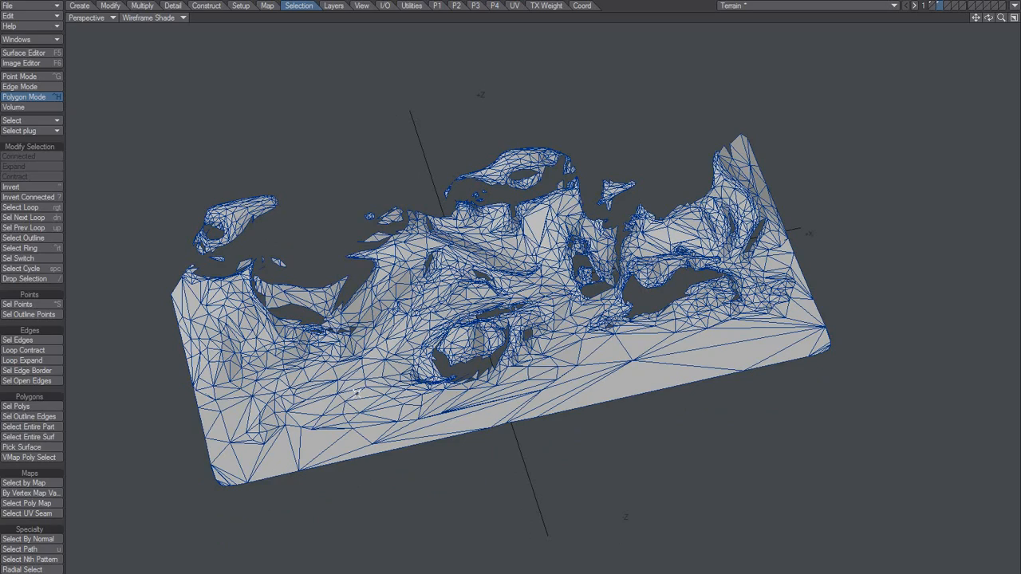
pyautogui.moveTo(398, 367)
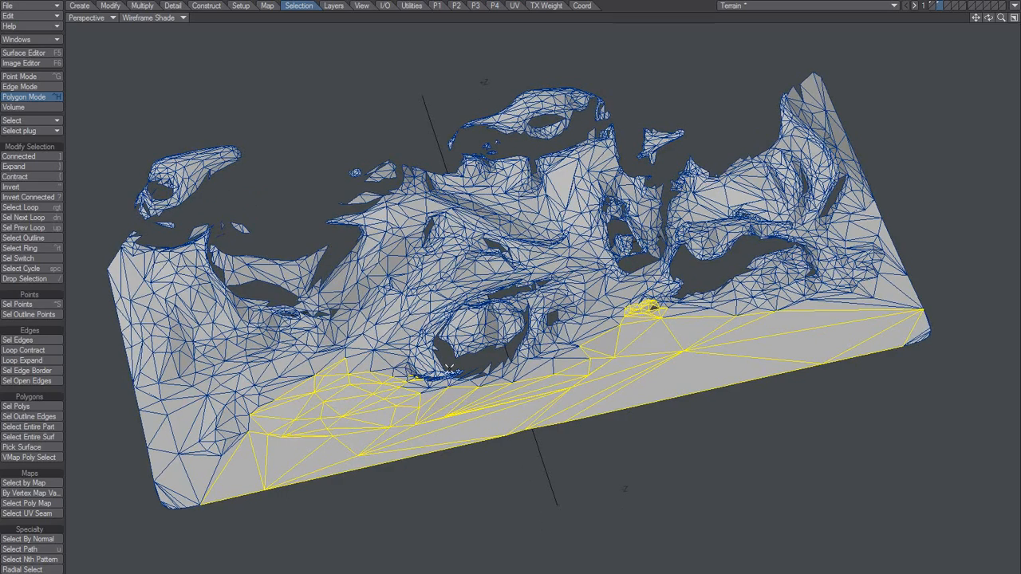
pyautogui.click(415, 375)
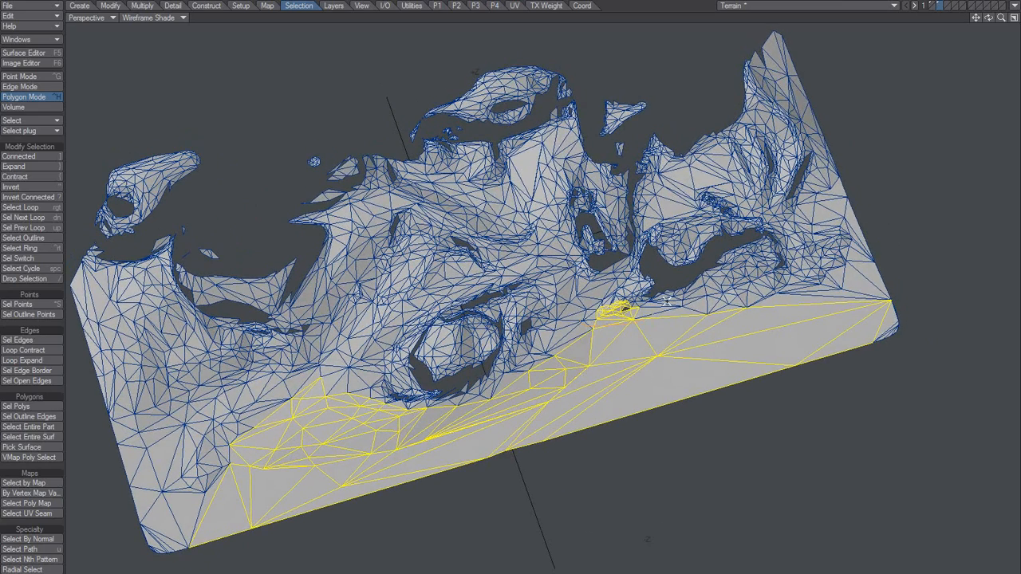
pyautogui.click(614, 316)
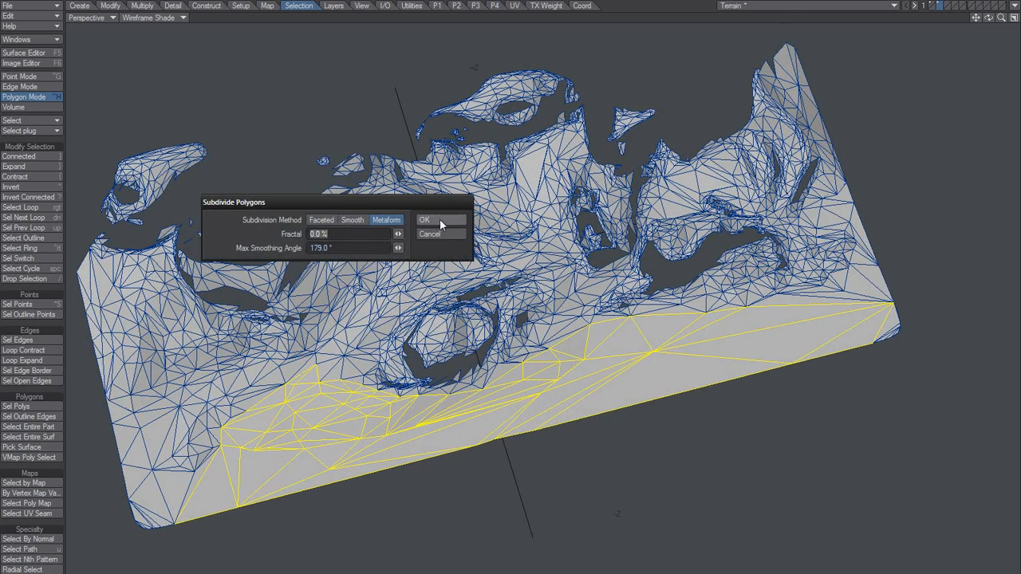
pyautogui.click(424, 220)
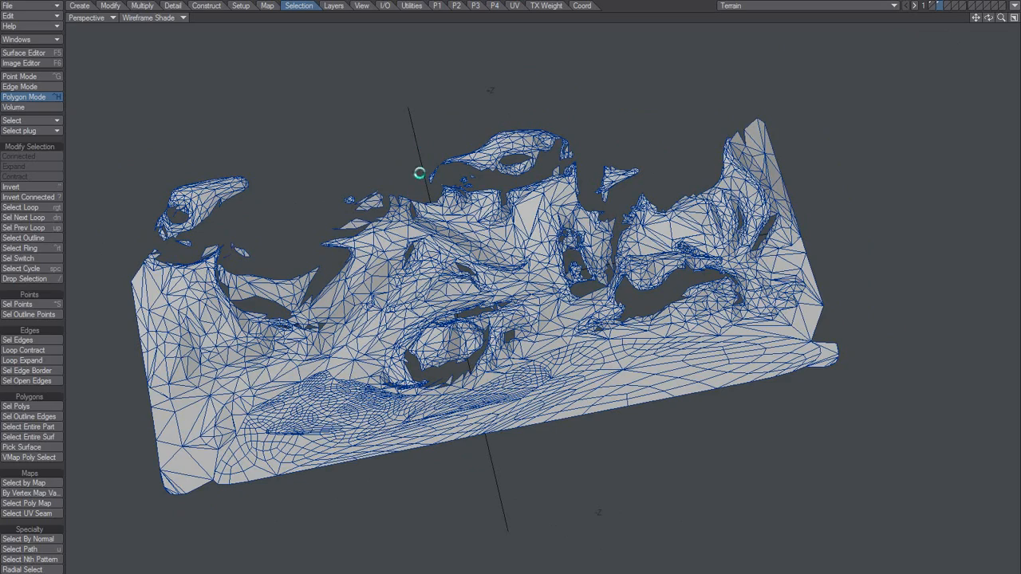
pyautogui.moveTo(405, 168)
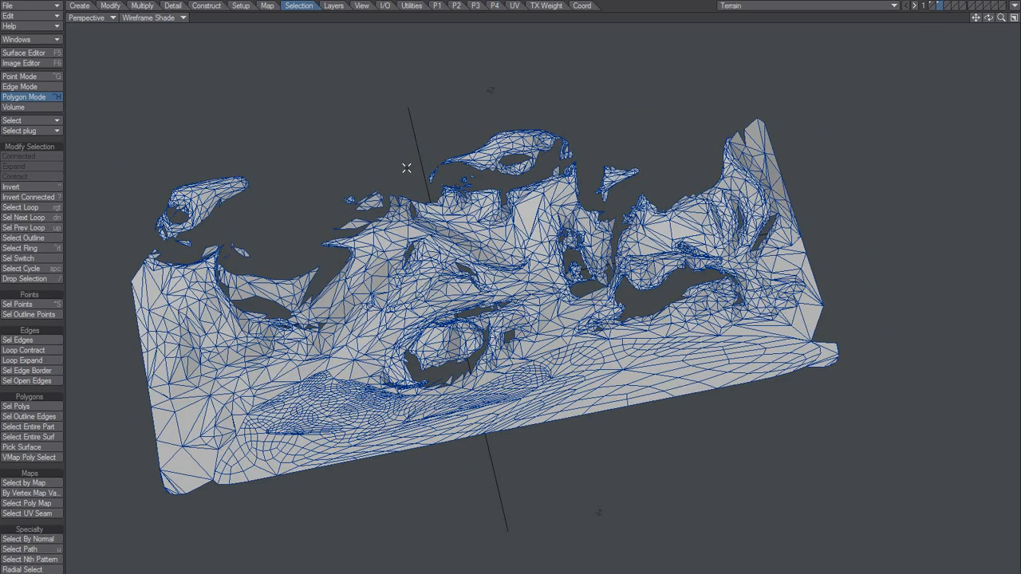
# - Switch to Layout, show the terrain in VPR preview and list the scene items
pyautogui.click(979, 7)
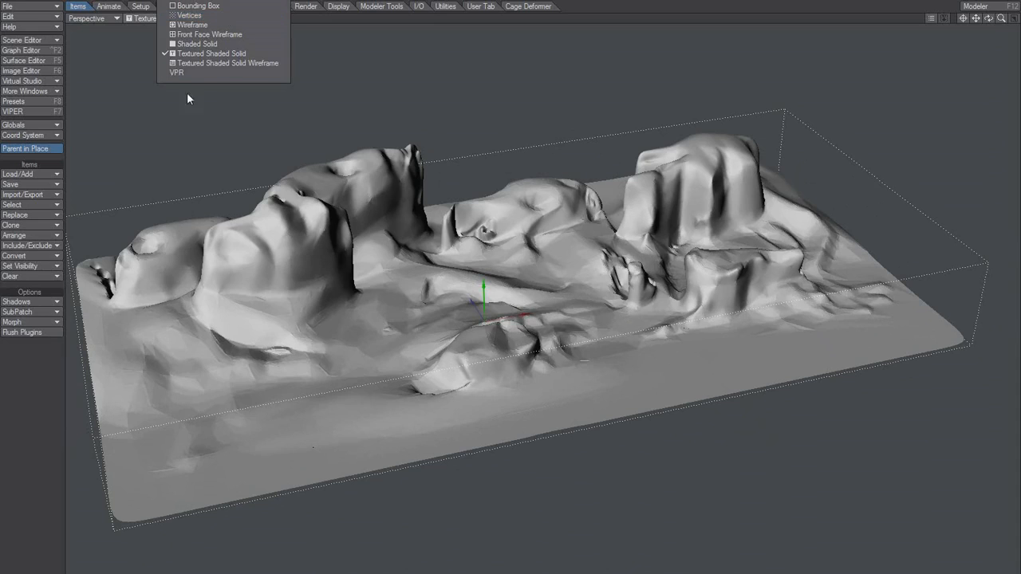
pyautogui.click(175, 74)
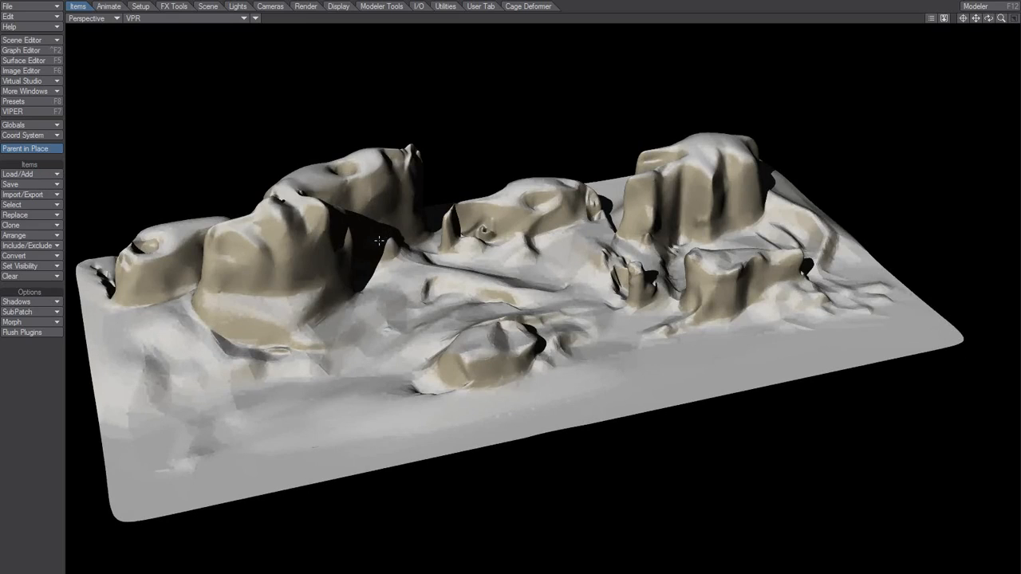
pyautogui.moveTo(339, 263)
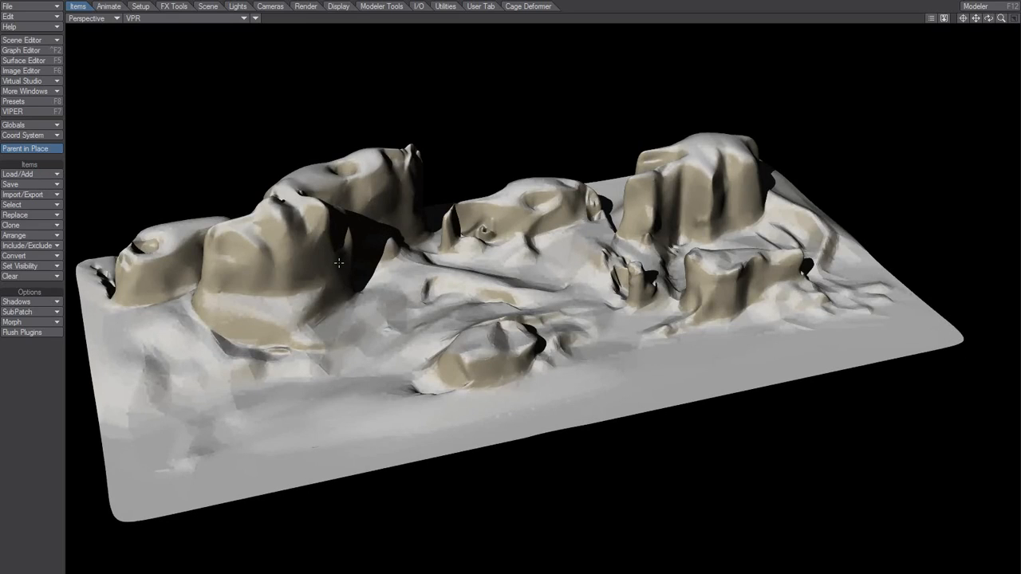
pyautogui.click(22, 39)
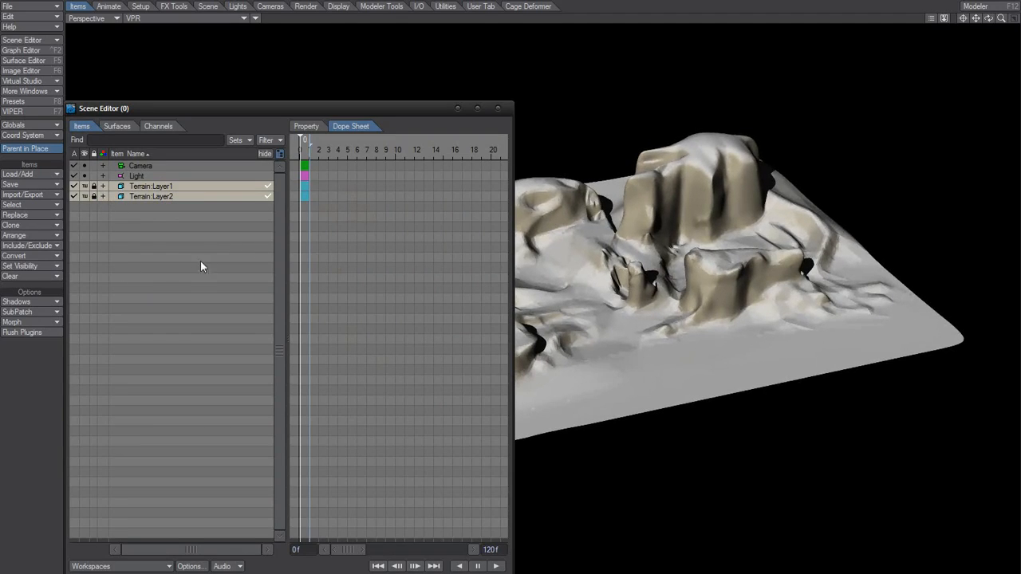
pyautogui.moveTo(252, 119)
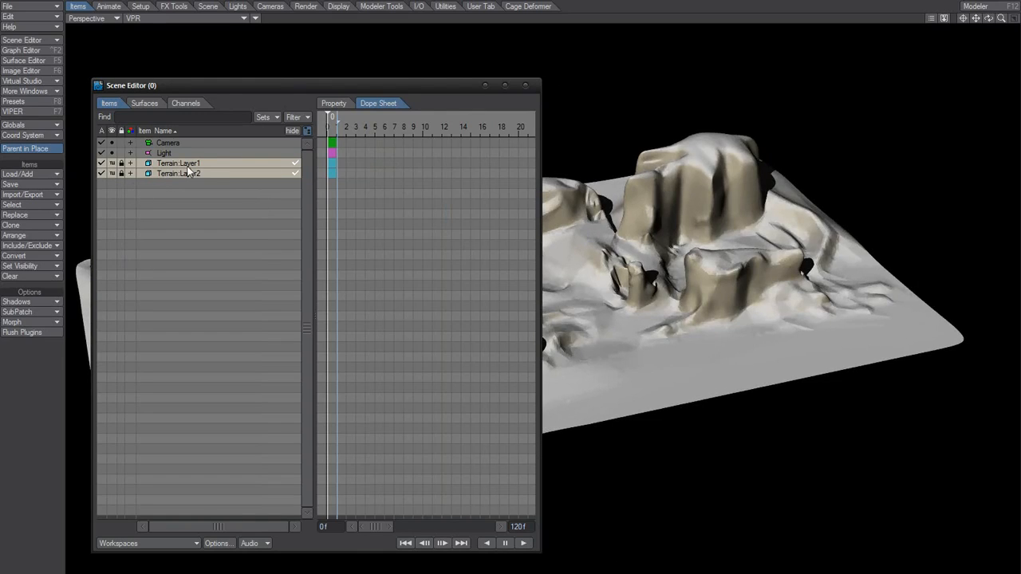
pyautogui.moveTo(332, 223)
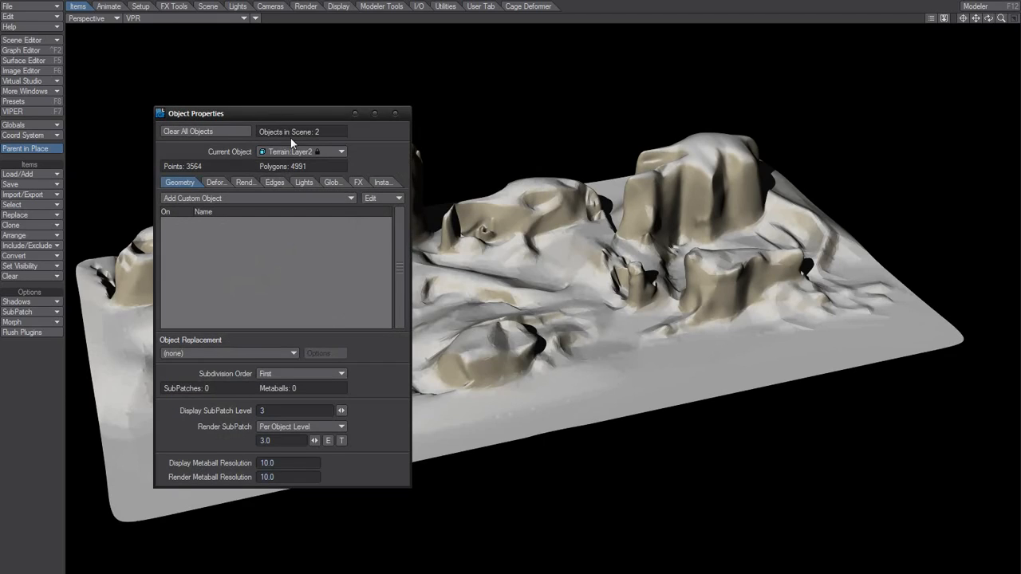
# - Choose Terrain Layer1, the detailed terrain, as the current object in Object Properties
pyautogui.click(341, 152)
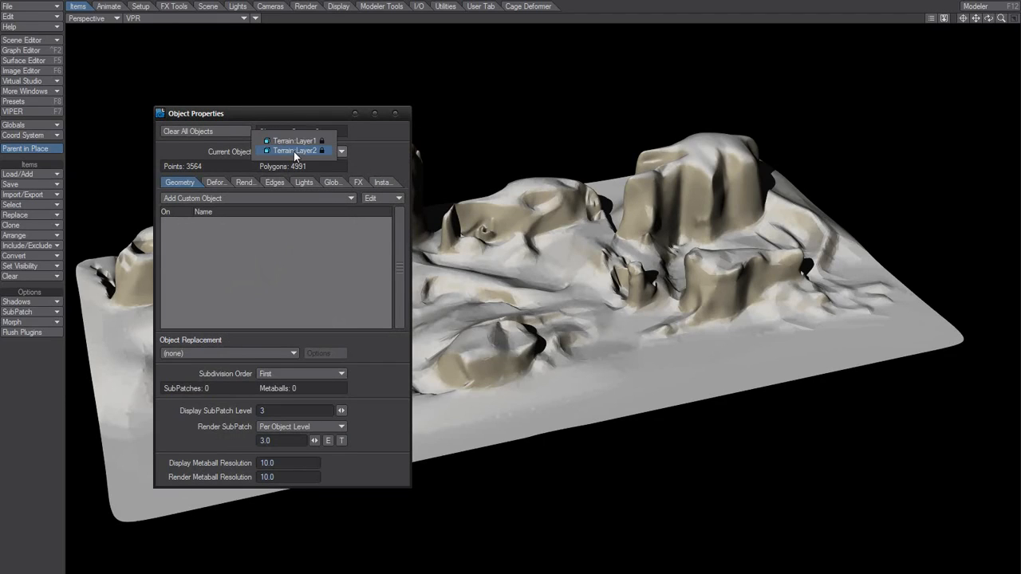
pyautogui.click(295, 150)
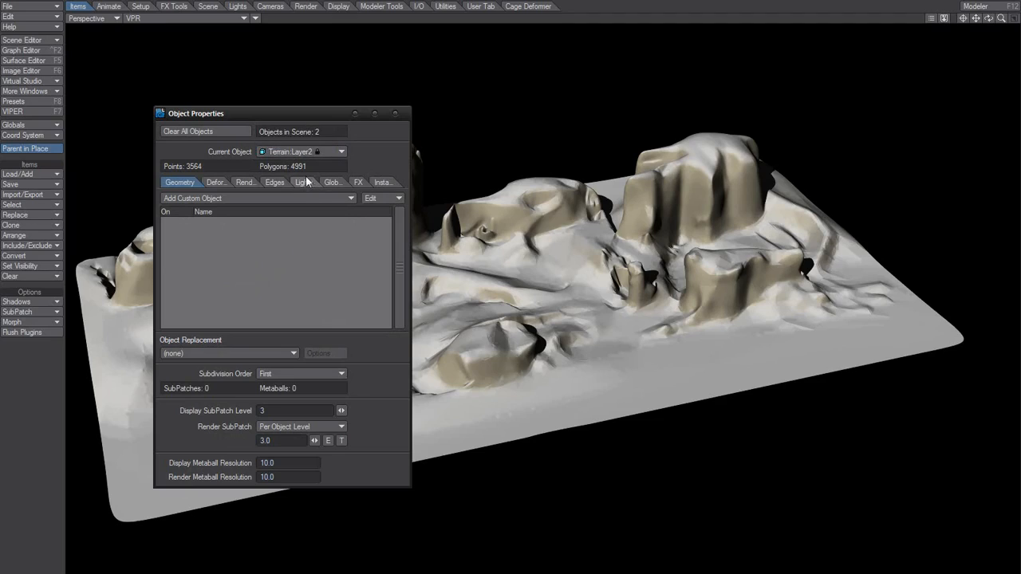
pyautogui.click(341, 152)
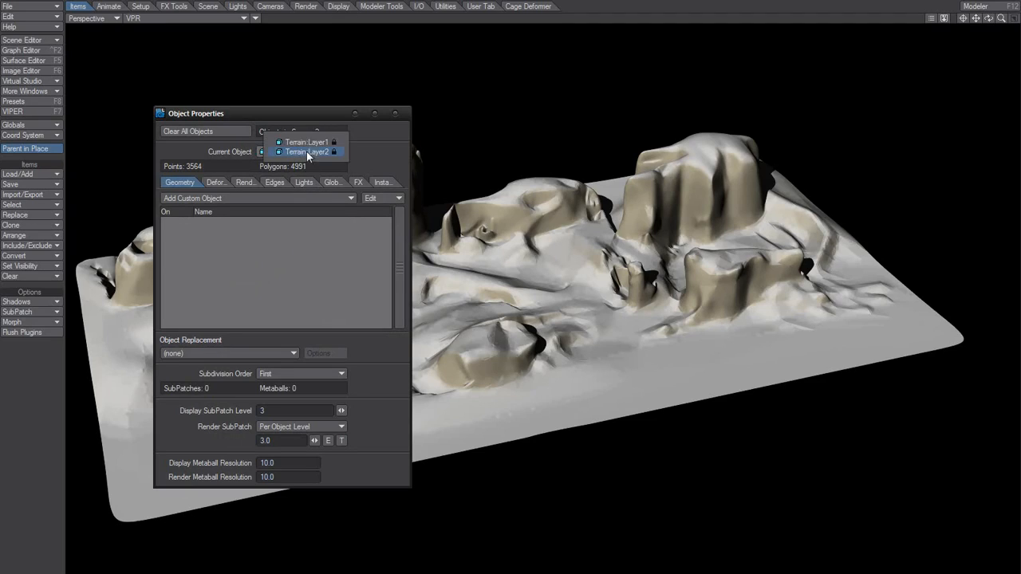
pyautogui.click(307, 152)
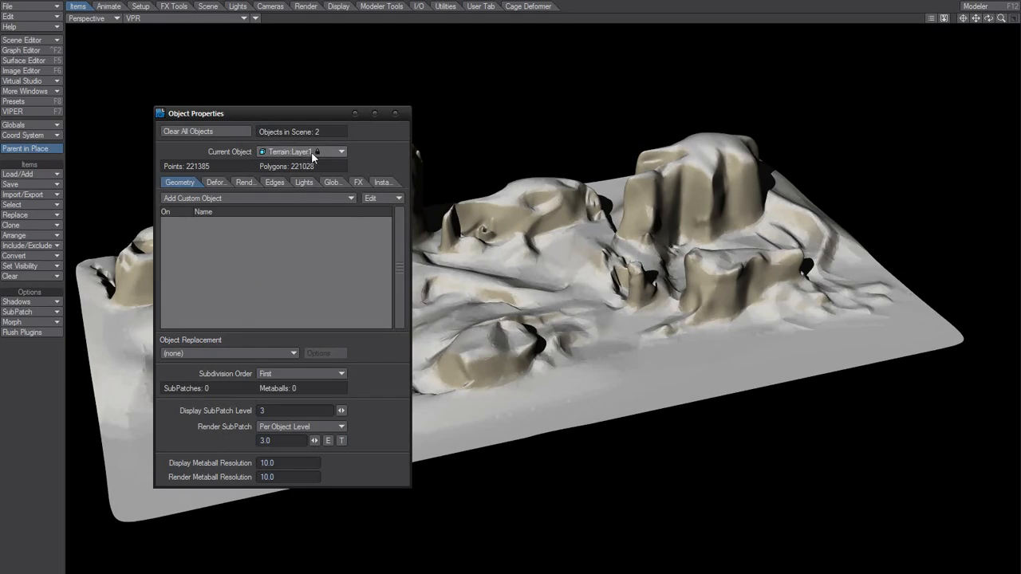
pyautogui.click(341, 152)
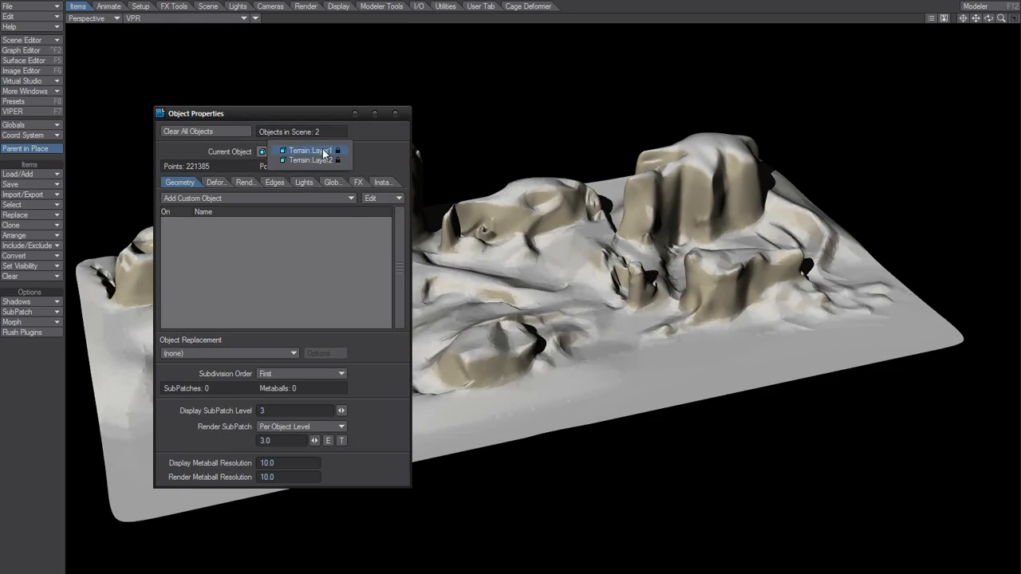
pyautogui.click(303, 150)
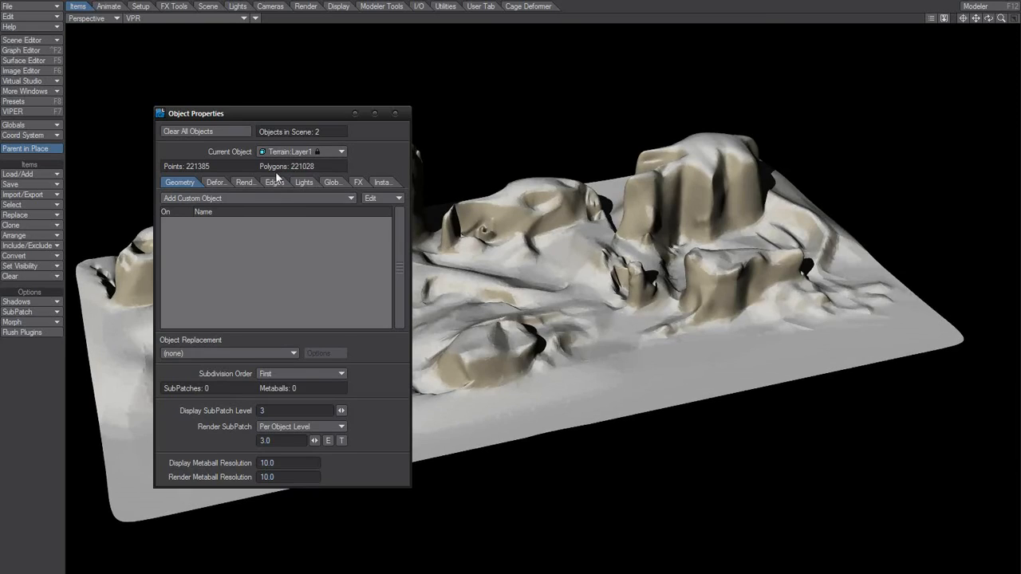
# - Set Terrain Layer1 Unseen by Camera, adjust the backdrop colour, and switch to Terrain Layer2
pyautogui.click(245, 182)
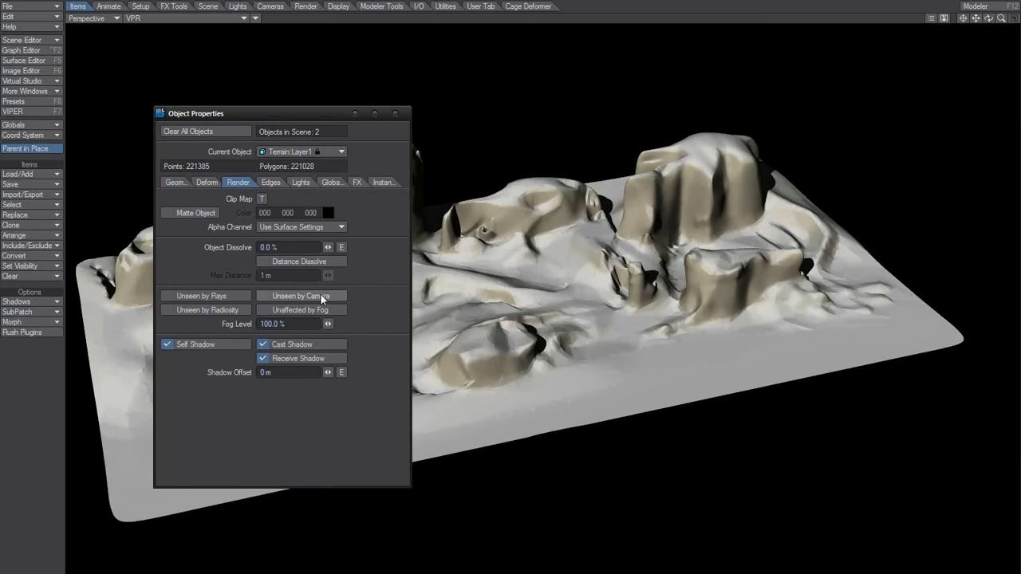
pyautogui.click(301, 295)
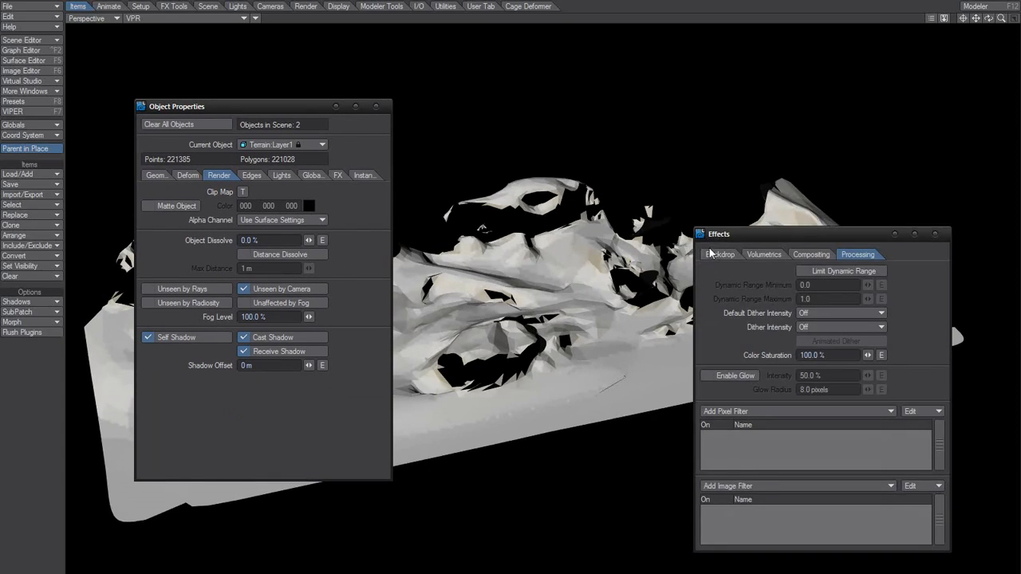
pyautogui.click(721, 255)
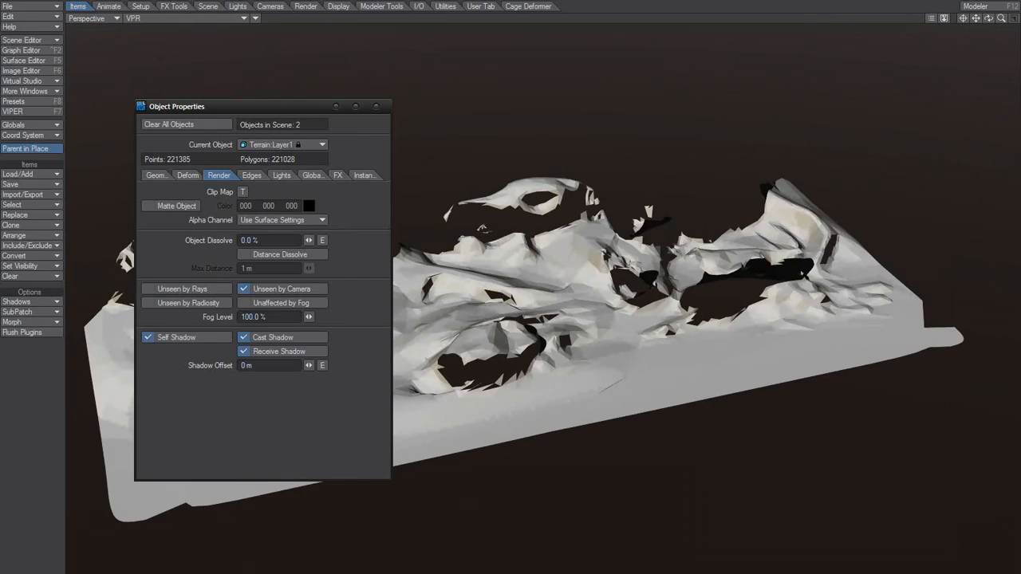
pyautogui.click(321, 143)
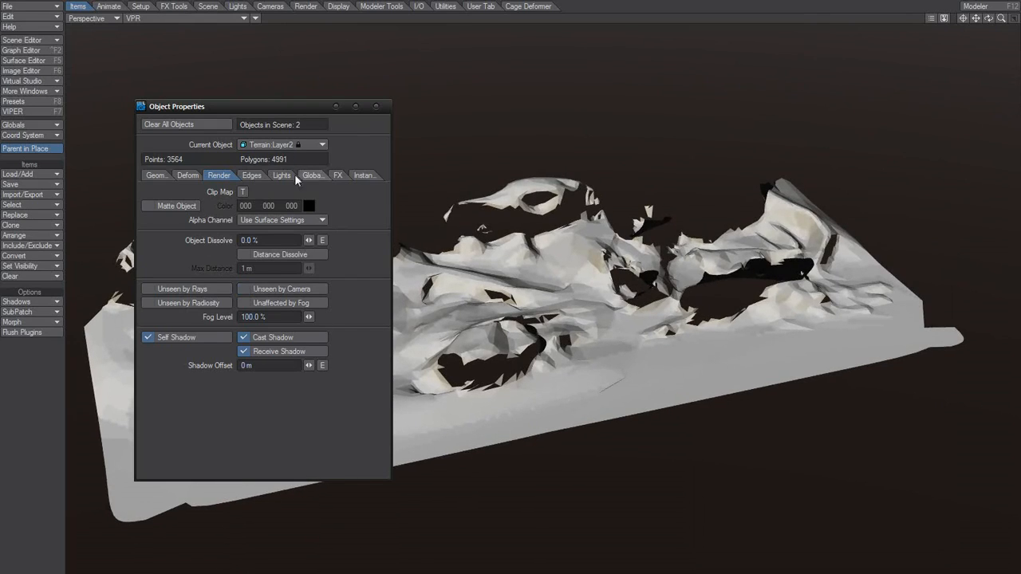
# - Add an FX Emitter to Terrain Layer2 generating 2000 particles per frame from its surface
pyautogui.click(376, 172)
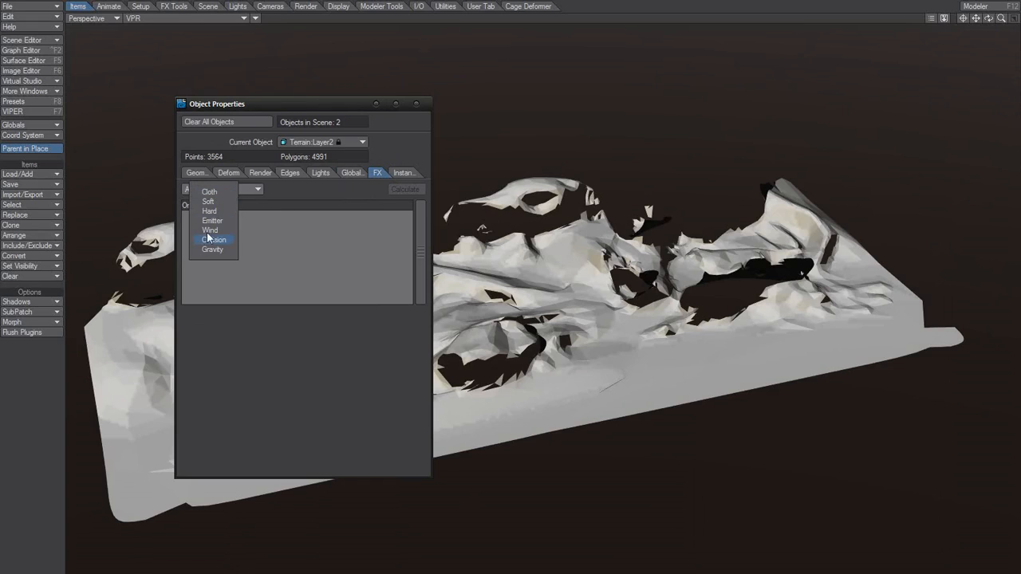
pyautogui.click(212, 220)
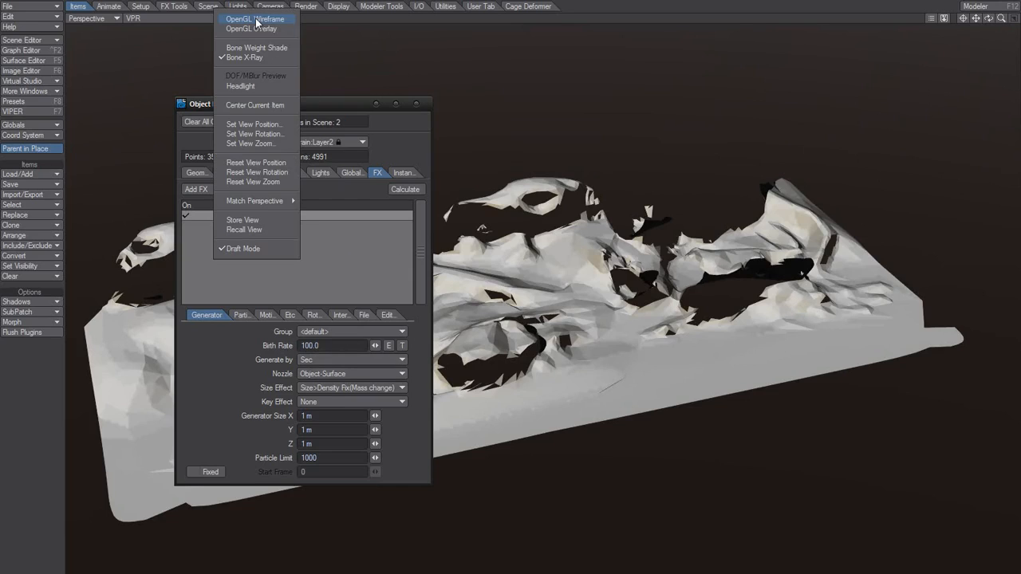
pyautogui.moveTo(264, 29)
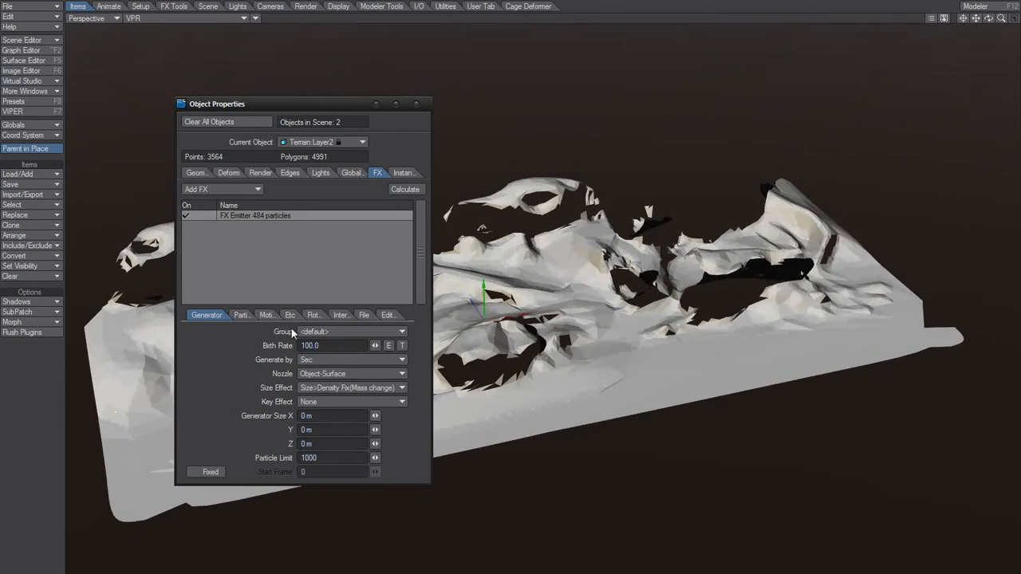
pyautogui.moveTo(323, 357)
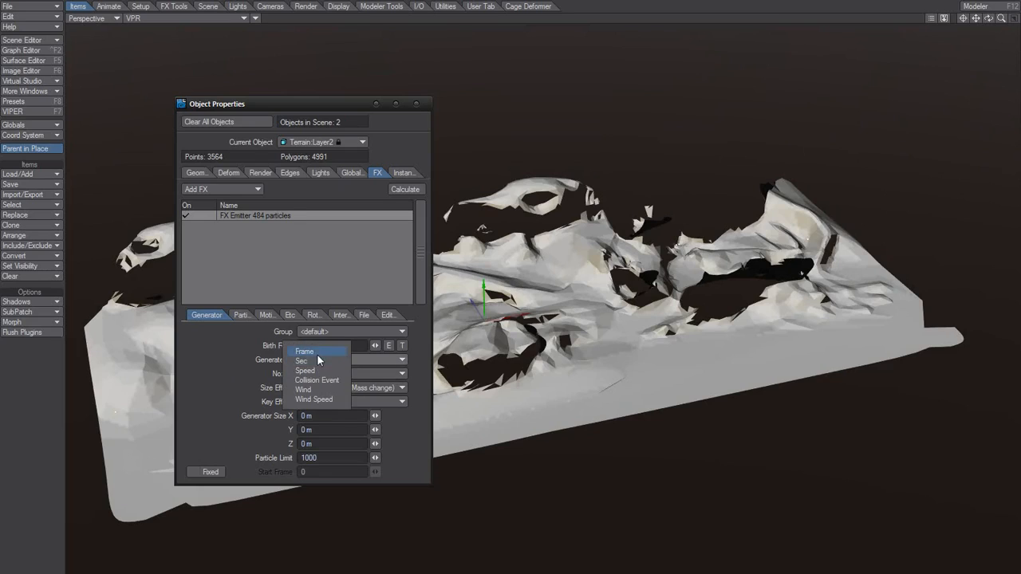
pyautogui.click(303, 351)
pyautogui.write('2000')
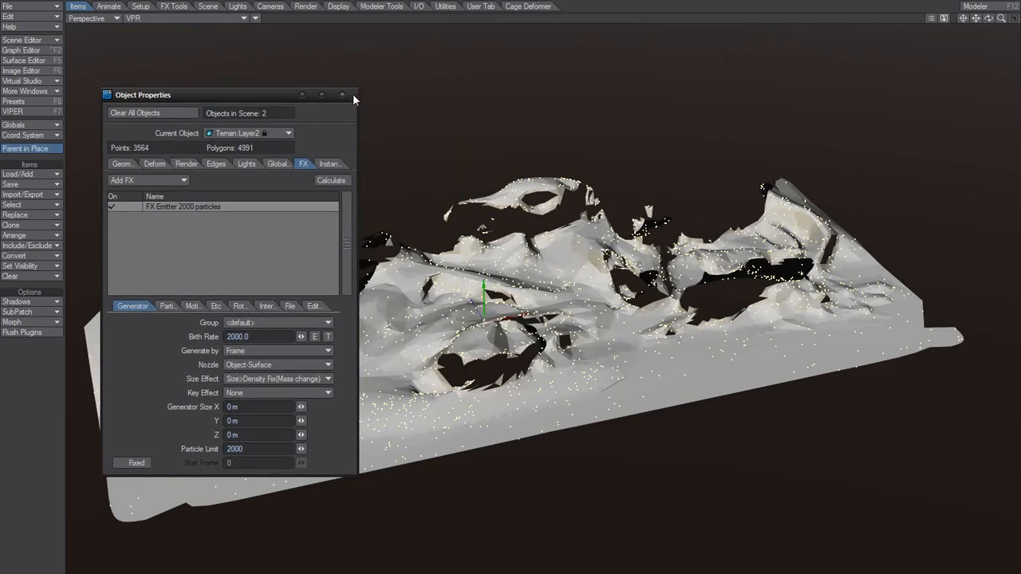
# - Select the flat front polygons of the low-poly terrain and subdivide them with Metaform
pyautogui.click(342, 94)
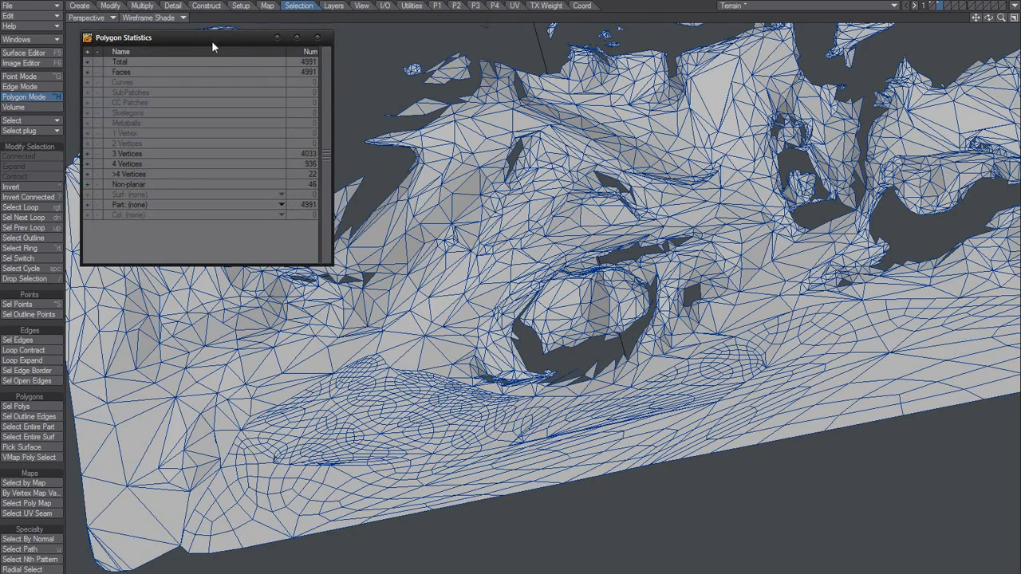
pyautogui.moveTo(214, 47); pyautogui.dragTo(252, 67)
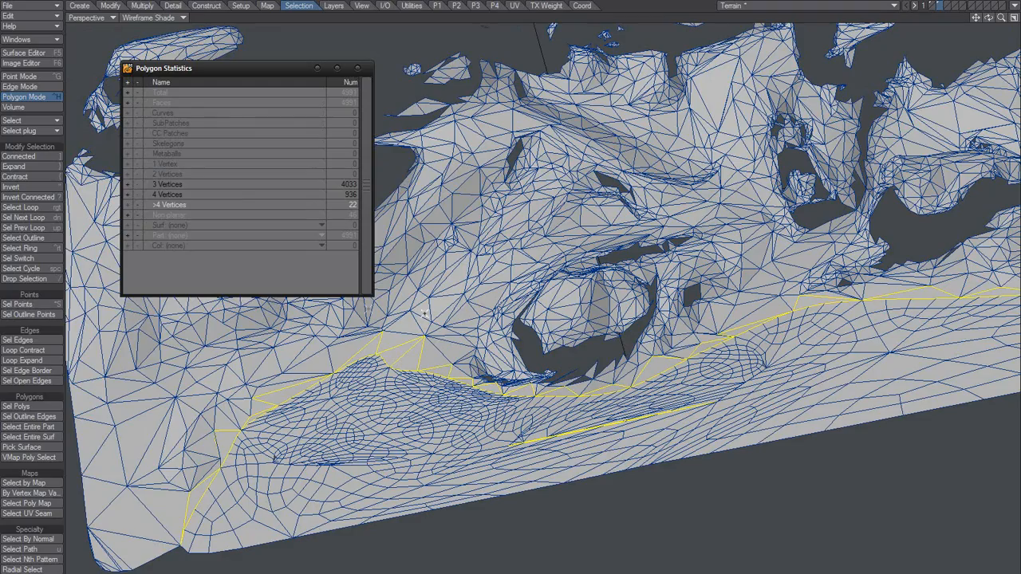
pyautogui.moveTo(568, 348)
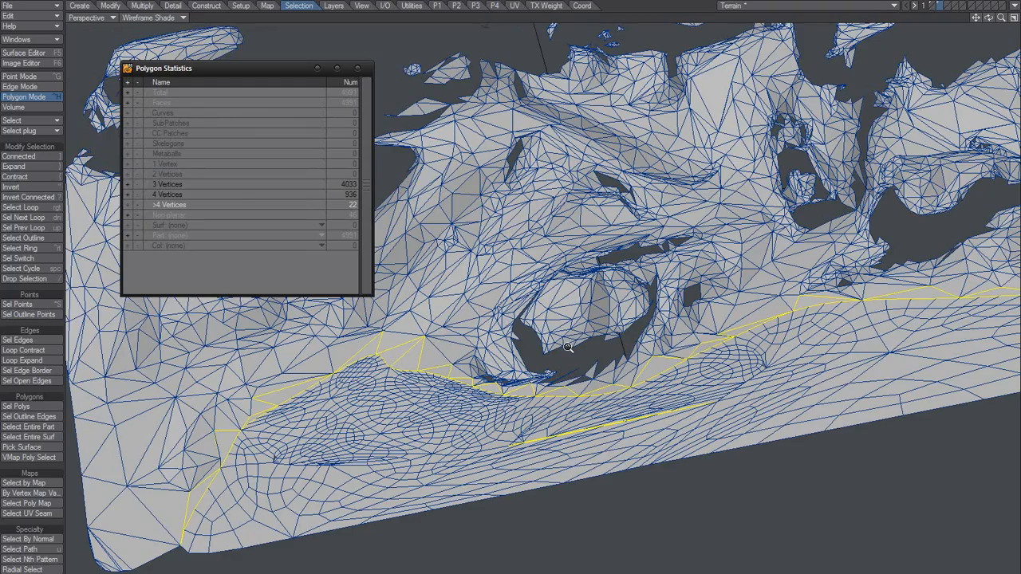
pyautogui.moveTo(568, 348); pyautogui.dragTo(568, 319)
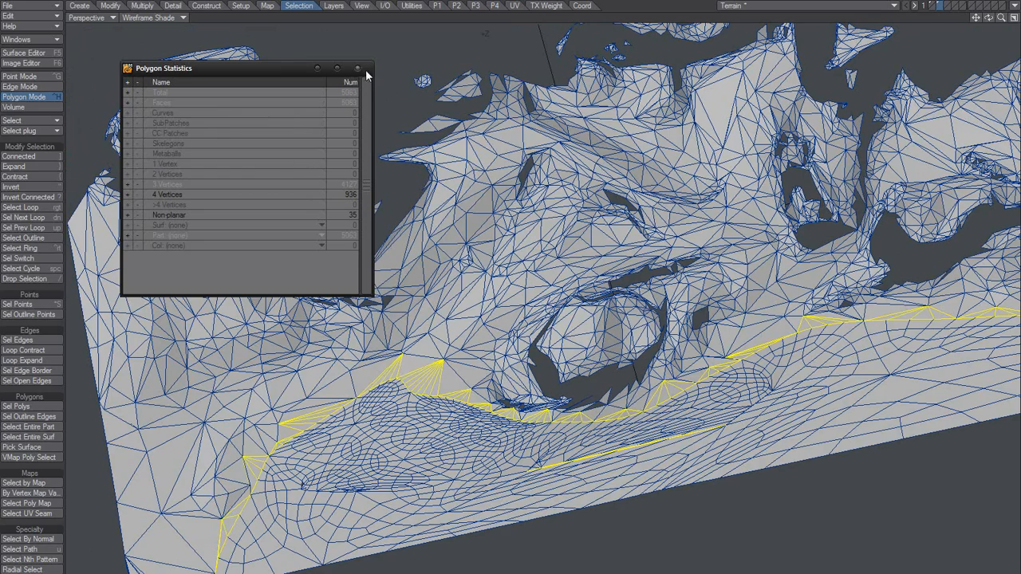
pyautogui.click(357, 67)
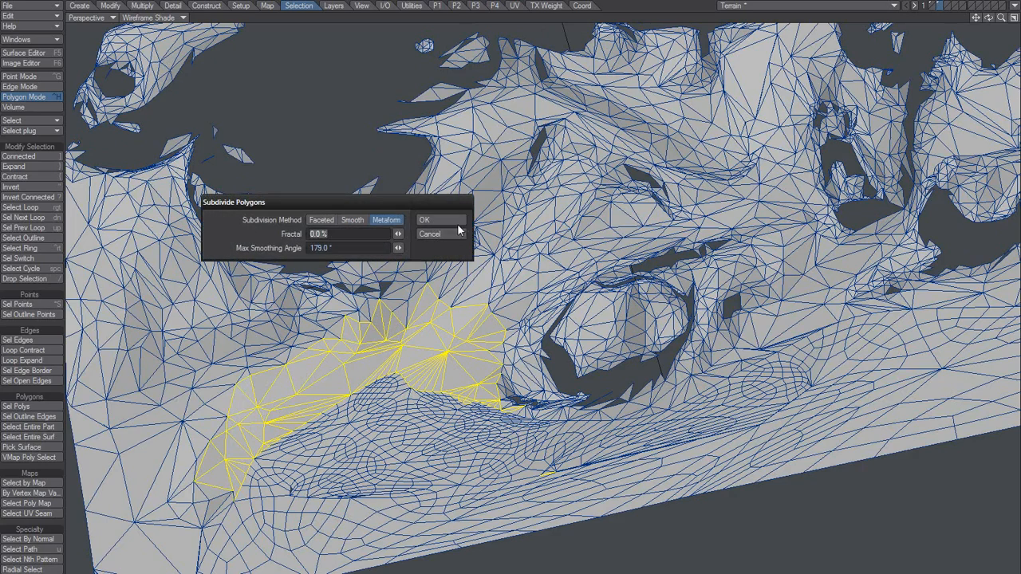
pyautogui.click(424, 221)
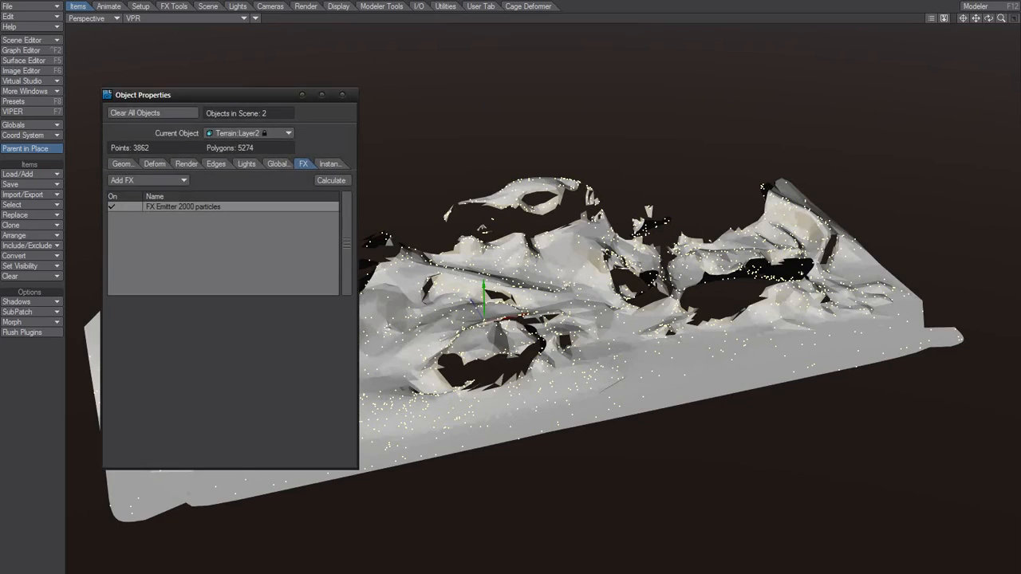
# - Toggle the FX Emitter off and on so particles re-scatter over the denser terrain
pyautogui.moveTo(144, 94); pyautogui.dragTo(361, 64)
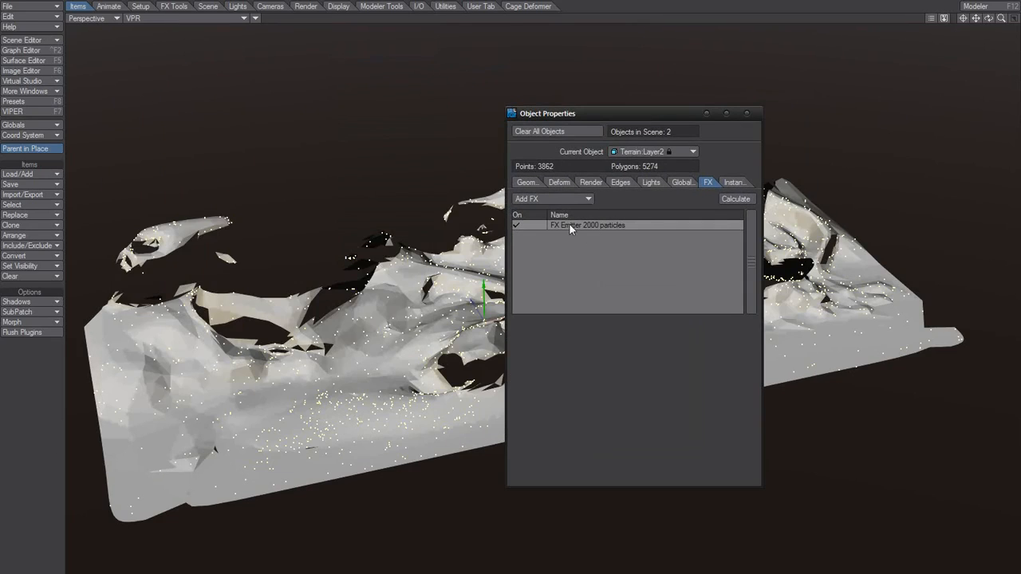
pyautogui.click(517, 225)
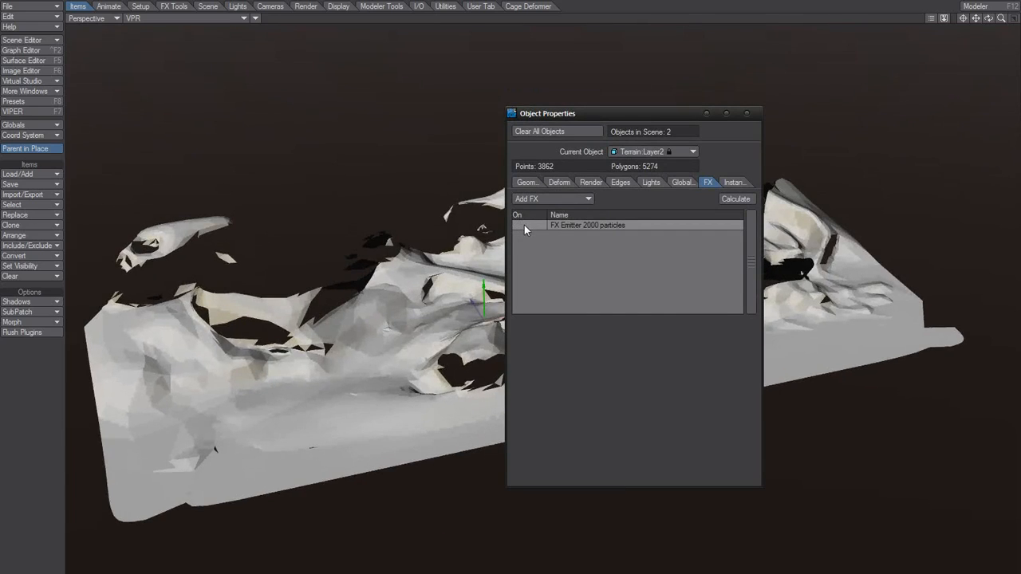
pyautogui.click(517, 225)
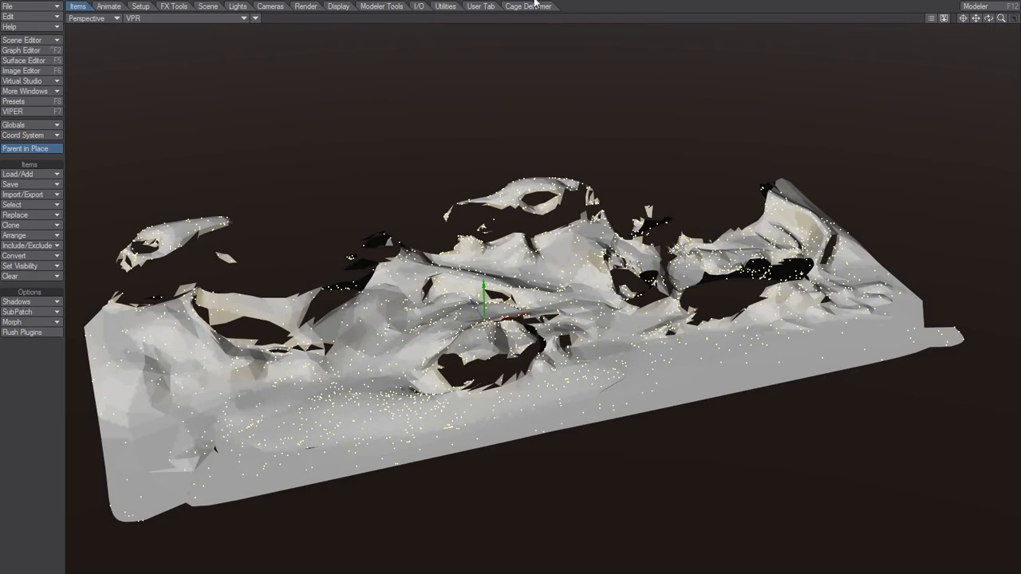
pyautogui.moveTo(459, 14)
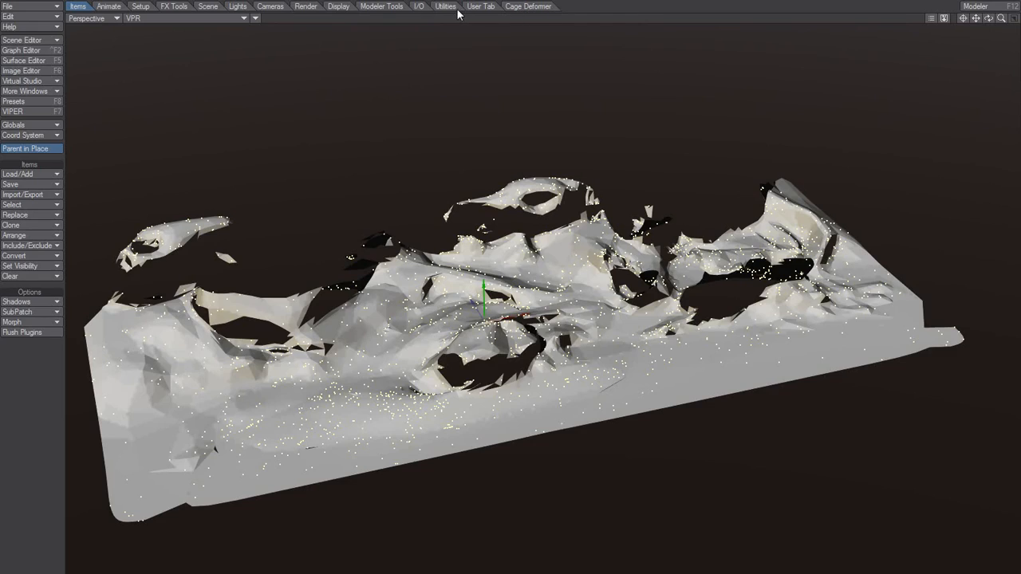
# - Start adding a new null object named Null via the Utilities plugin list
pyautogui.click(443, 7)
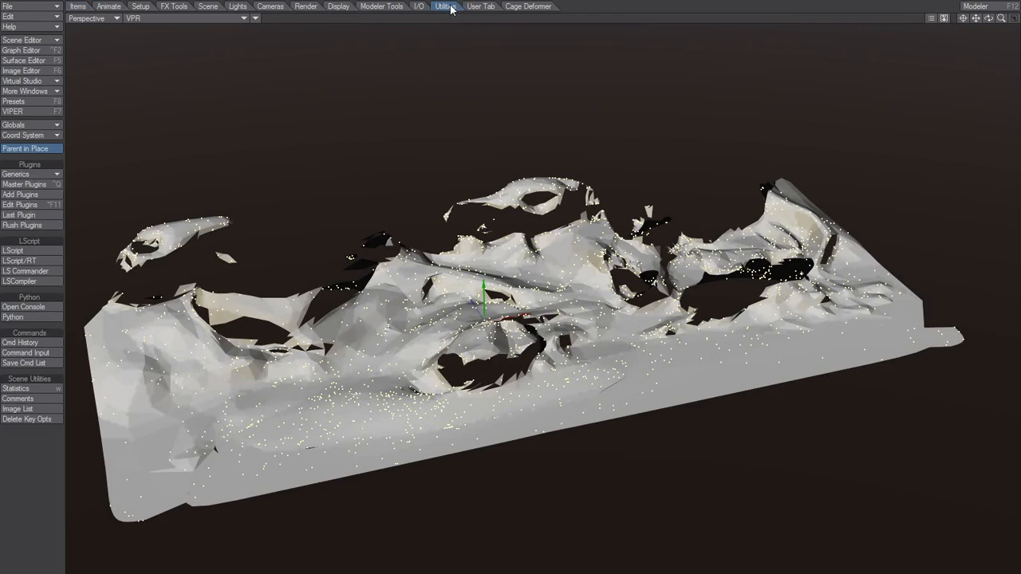
pyautogui.moveTo(421, 29)
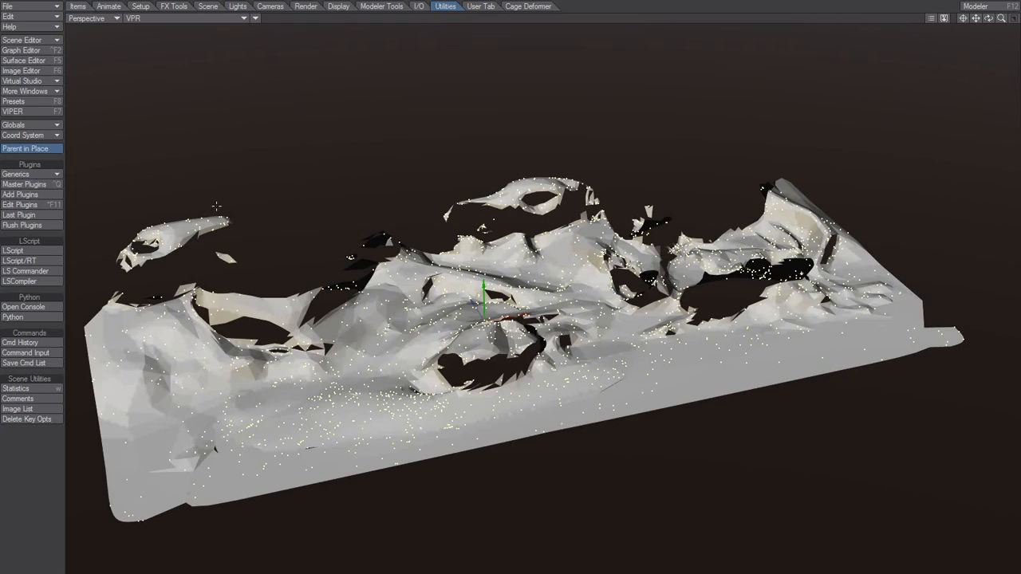
pyautogui.click(22, 39)
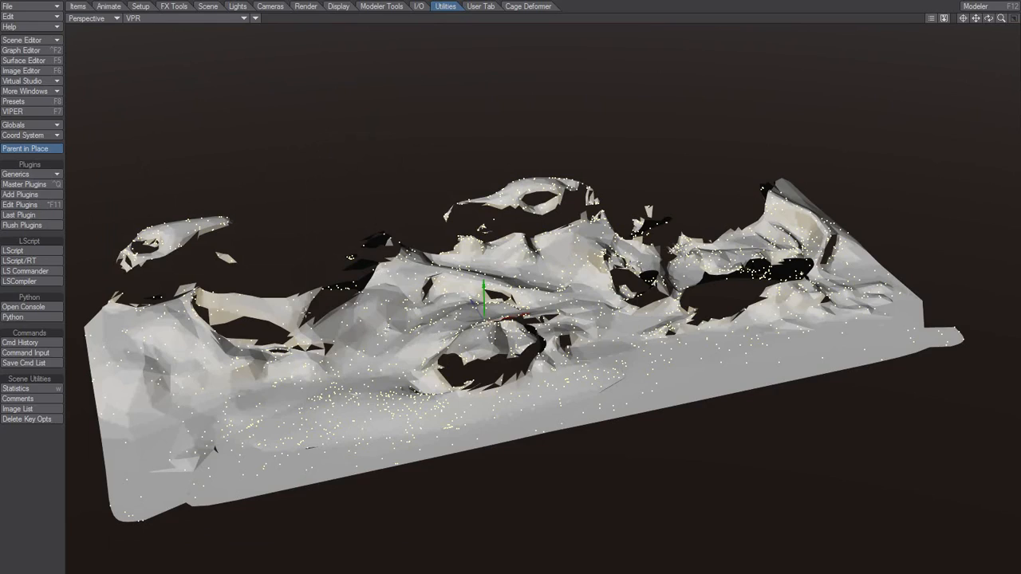
pyautogui.moveTo(274, 249)
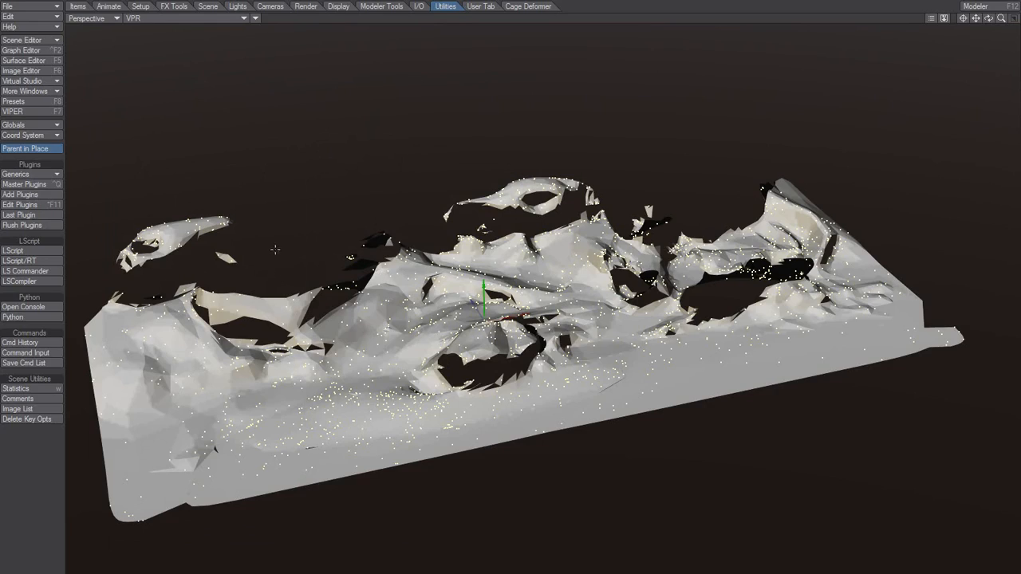
pyautogui.moveTo(287, 421)
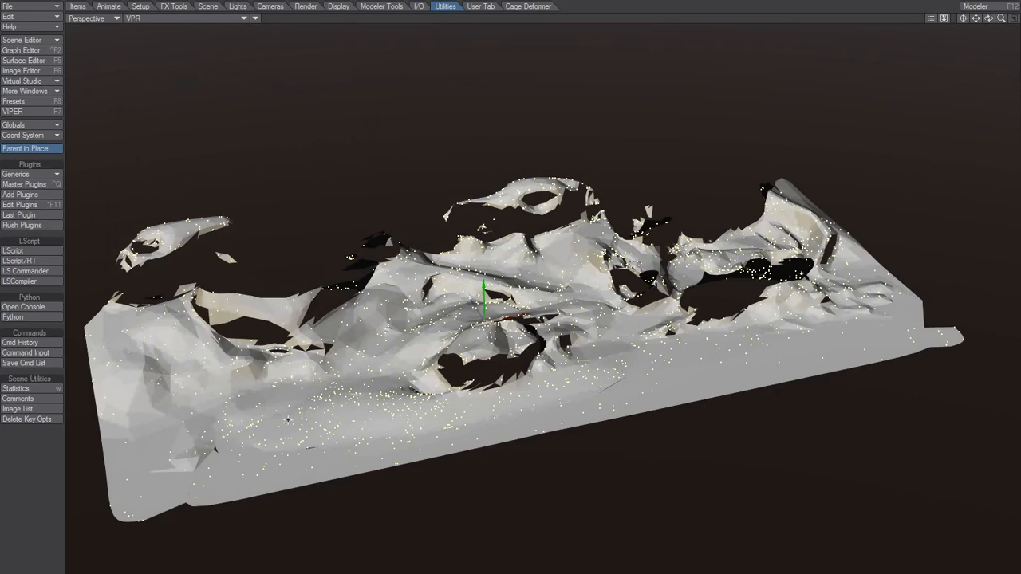
pyautogui.moveTo(55, 304)
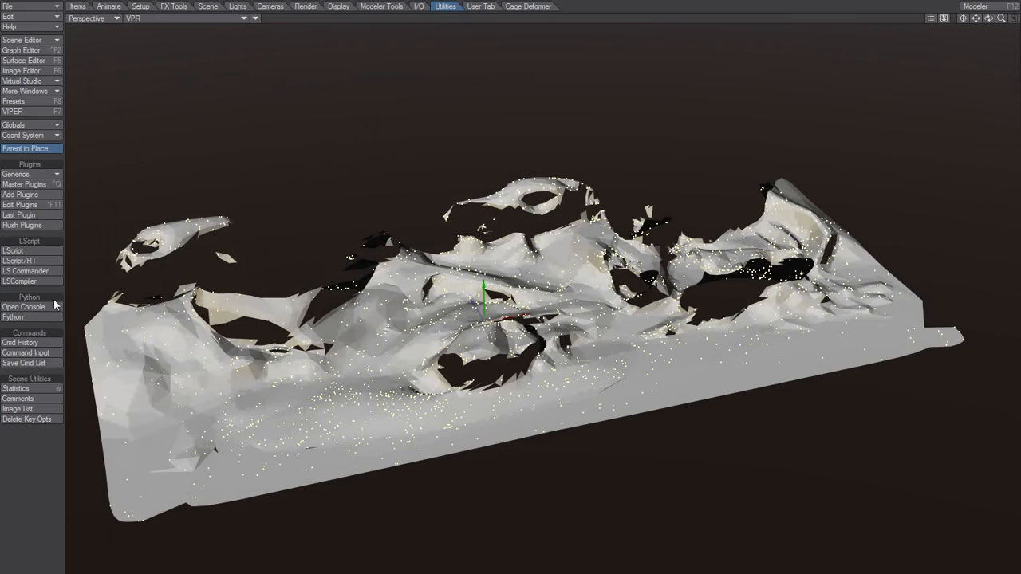
pyautogui.click(16, 174)
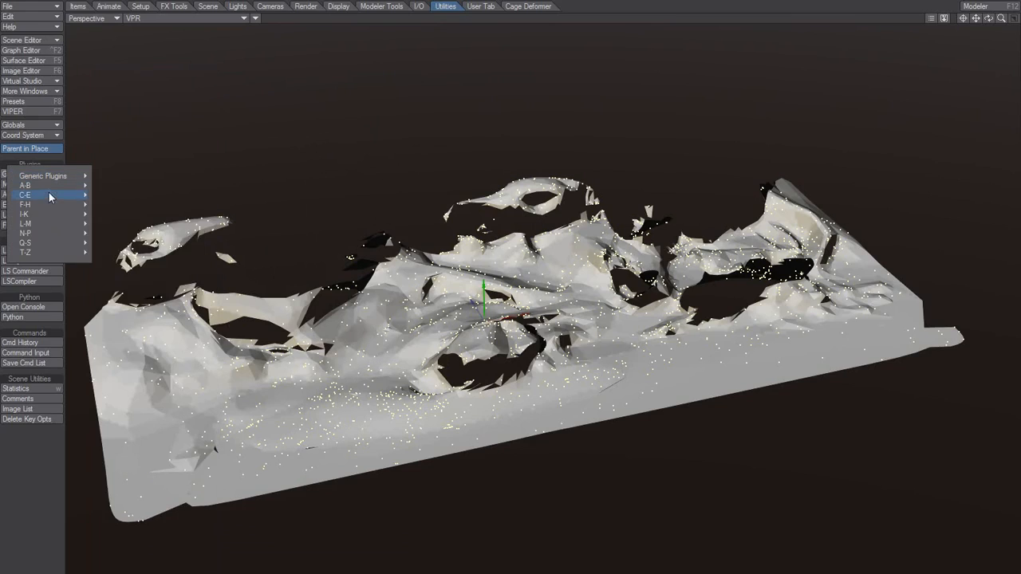
pyautogui.click(35, 195)
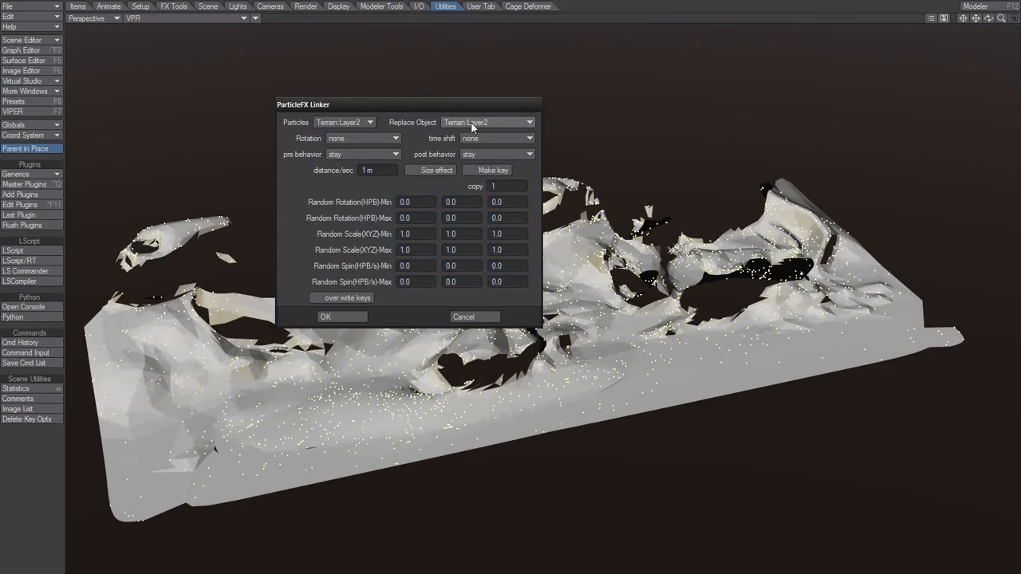
pyautogui.moveTo(347, 233)
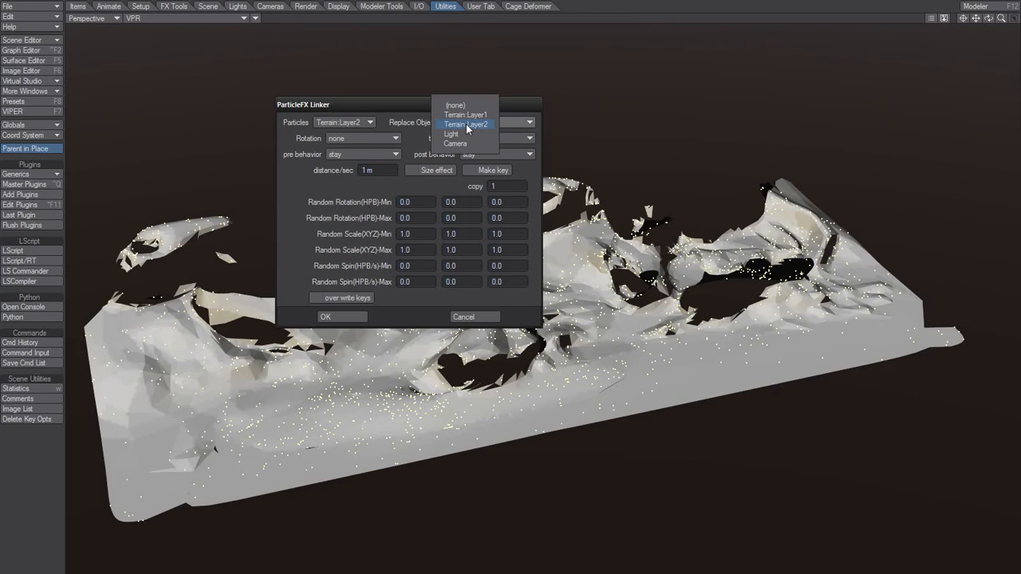
pyautogui.moveTo(466, 143)
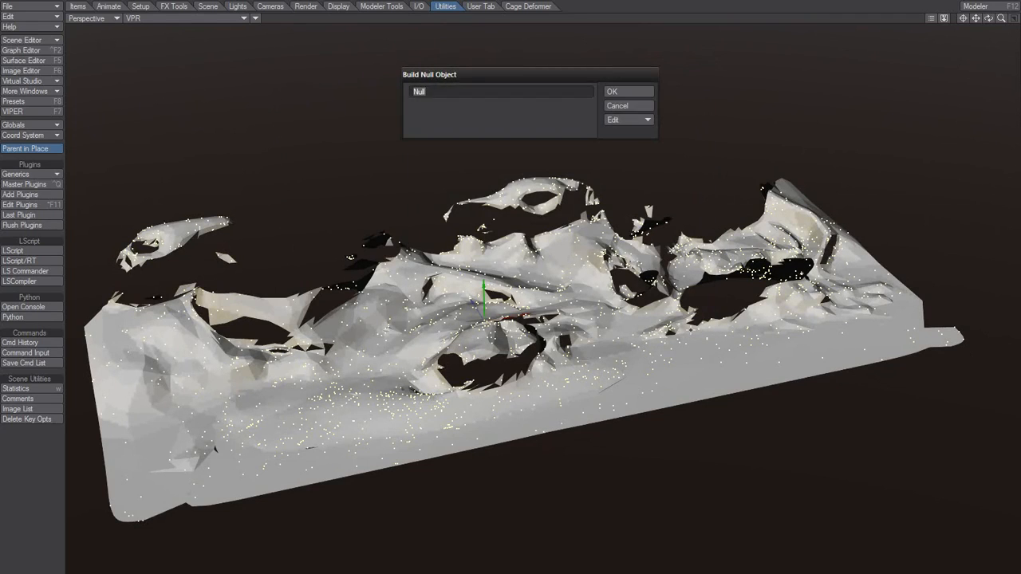
# - Link Terrain Layer2's particles to 2000 copies of Null with FX Linker and apply it
pyautogui.click(613, 91)
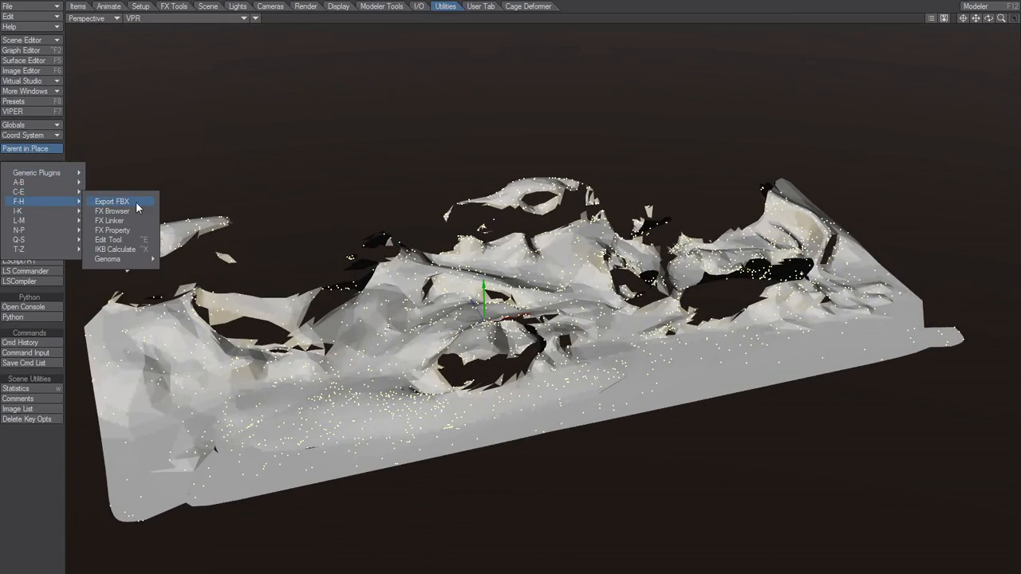
pyautogui.click(108, 220)
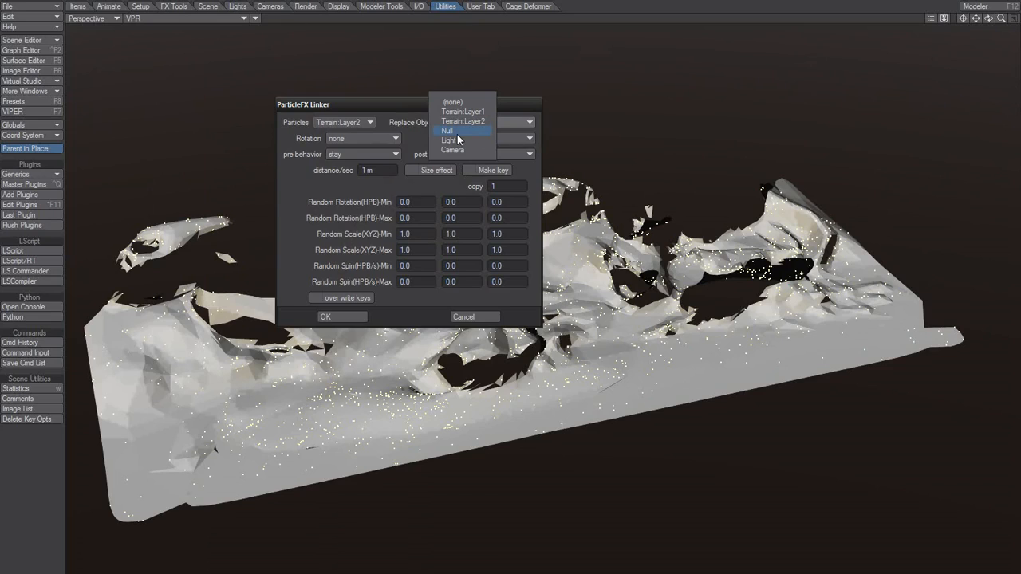
pyautogui.click(447, 131)
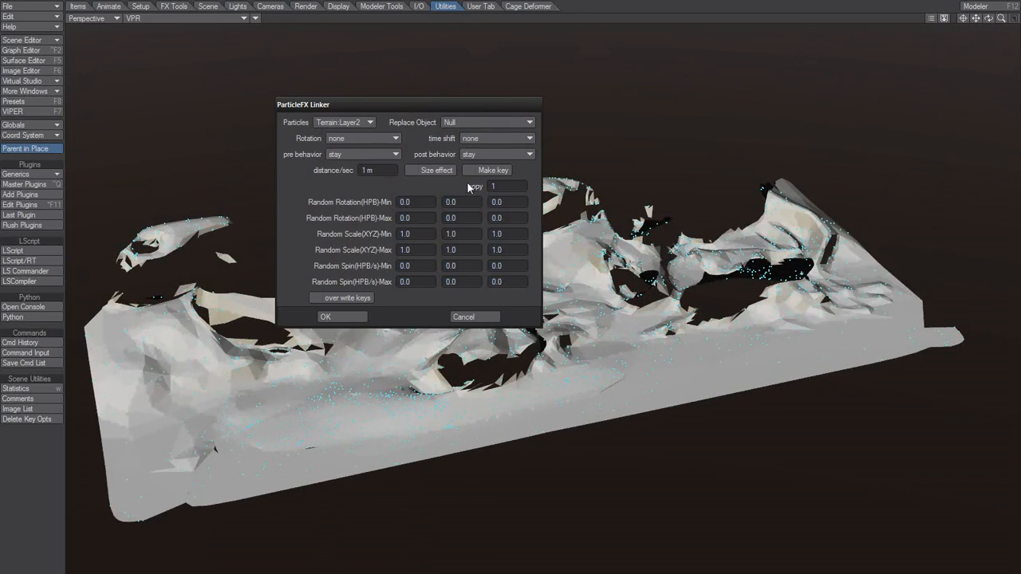
pyautogui.moveTo(396, 223)
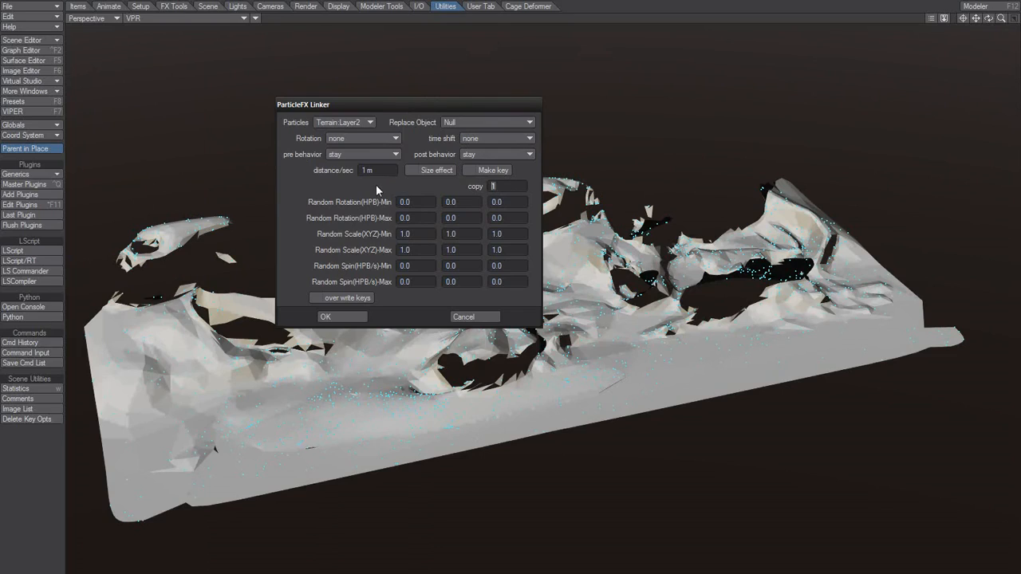
pyautogui.moveTo(437, 195)
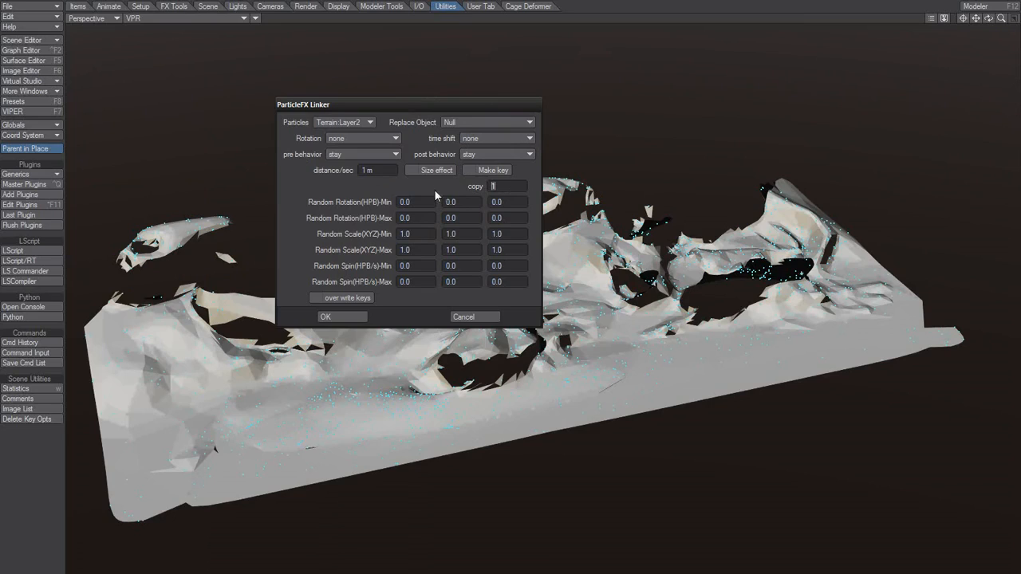
pyautogui.write('2000')
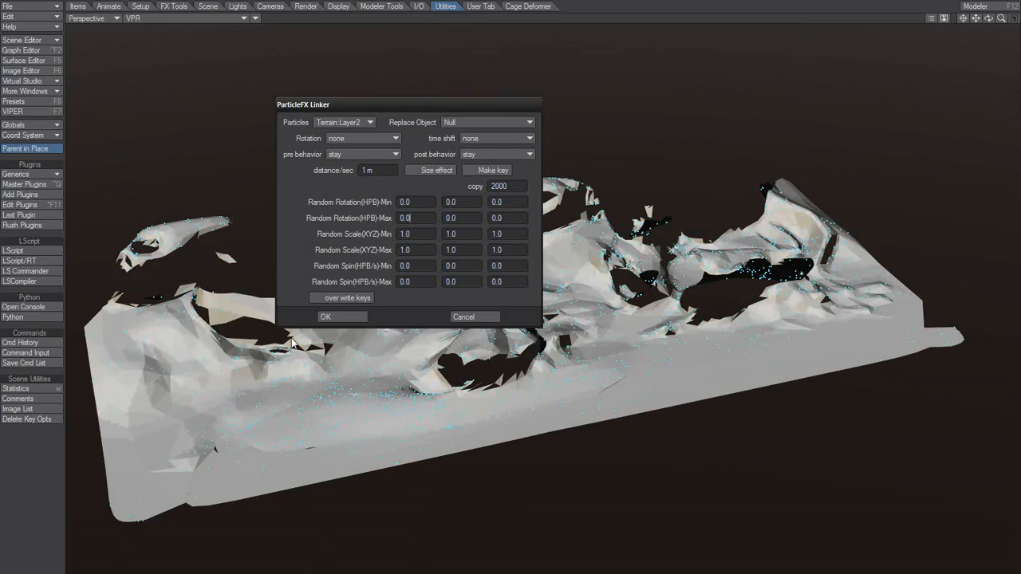
pyautogui.click(325, 316)
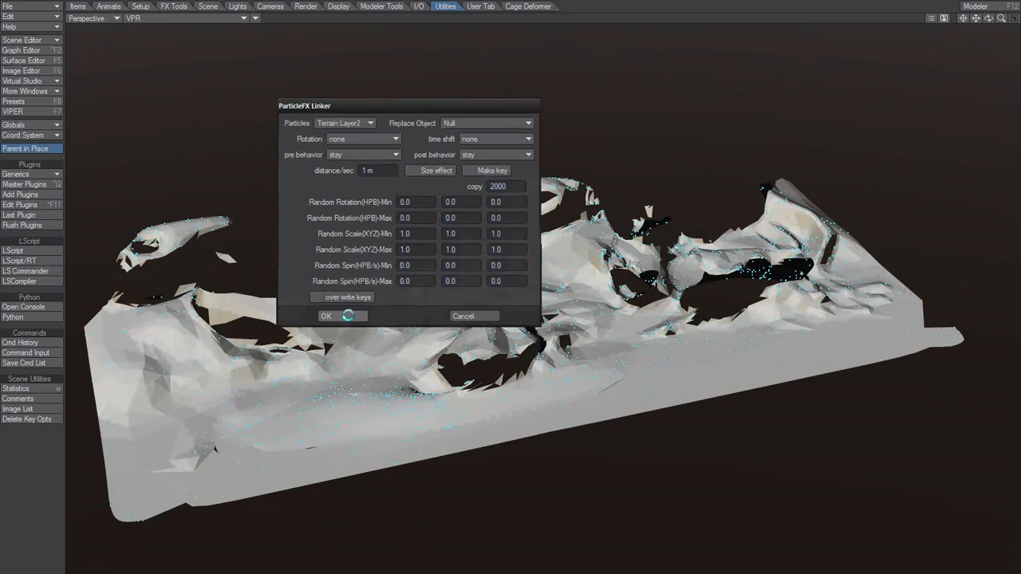
pyautogui.click(326, 315)
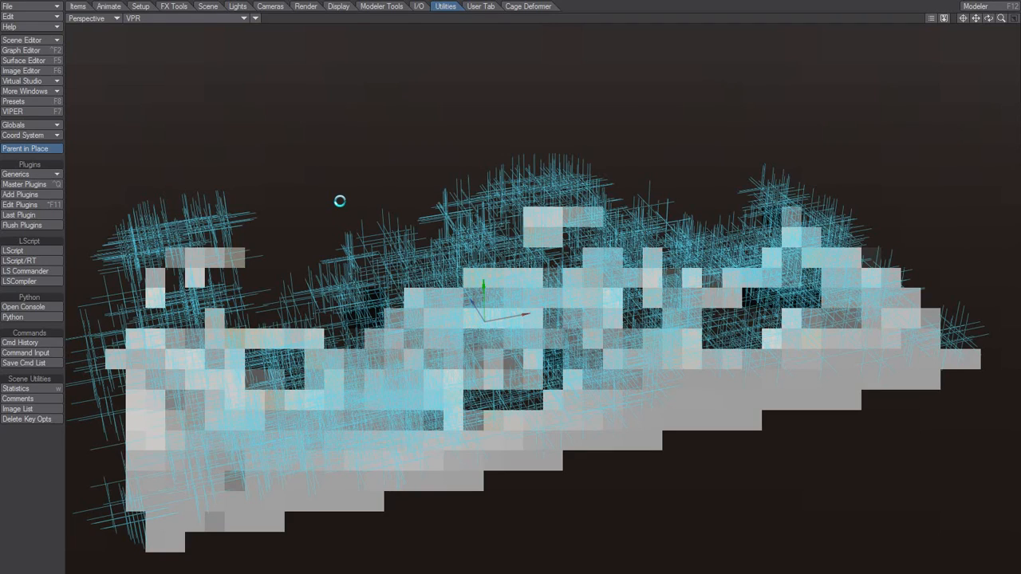
pyautogui.moveTo(323, 230)
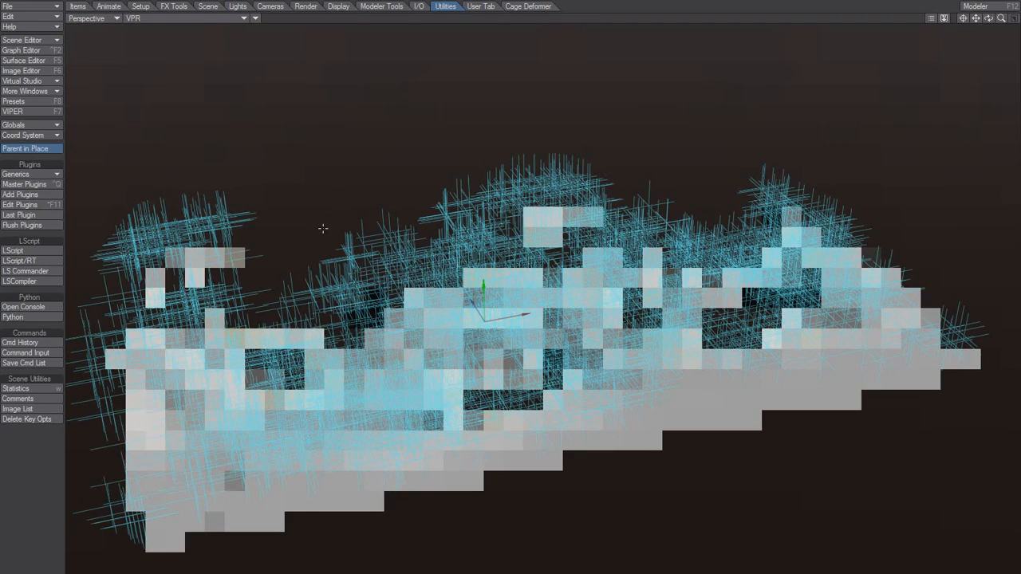
# - Set the viewport display mode to Textured Shaded Solid Wireframe
pyautogui.click(188, 20)
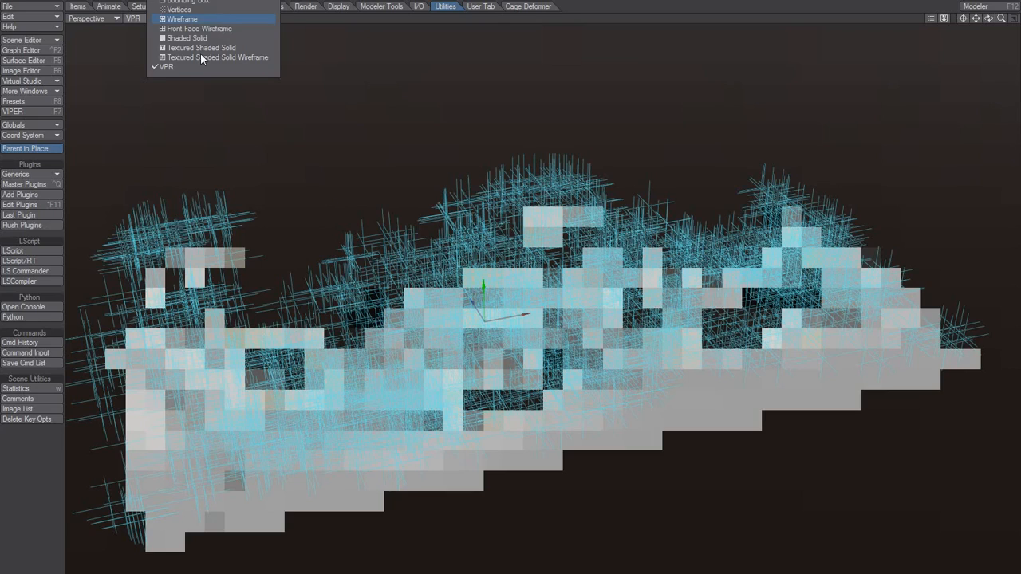
pyautogui.click(217, 58)
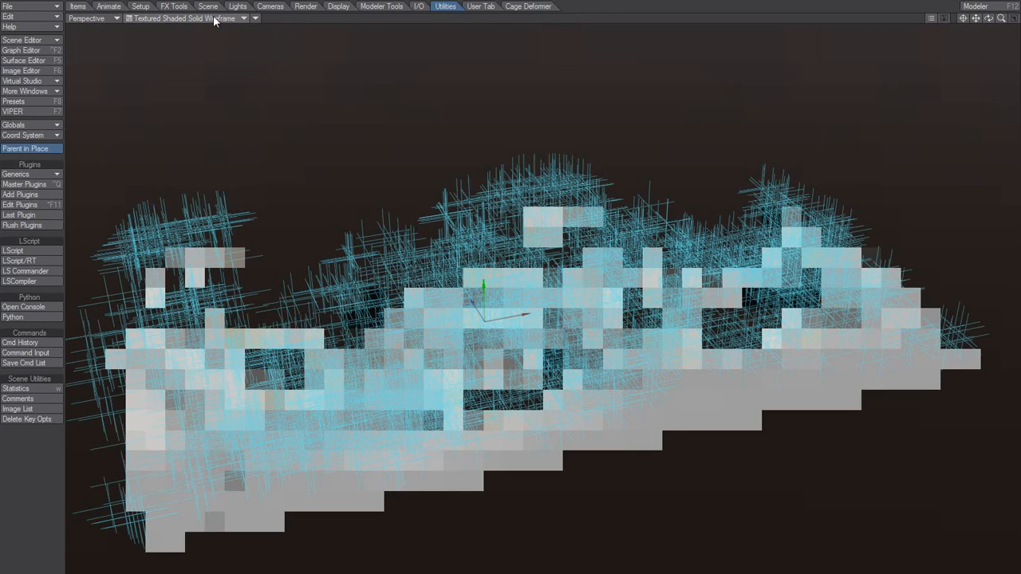
pyautogui.click(255, 19)
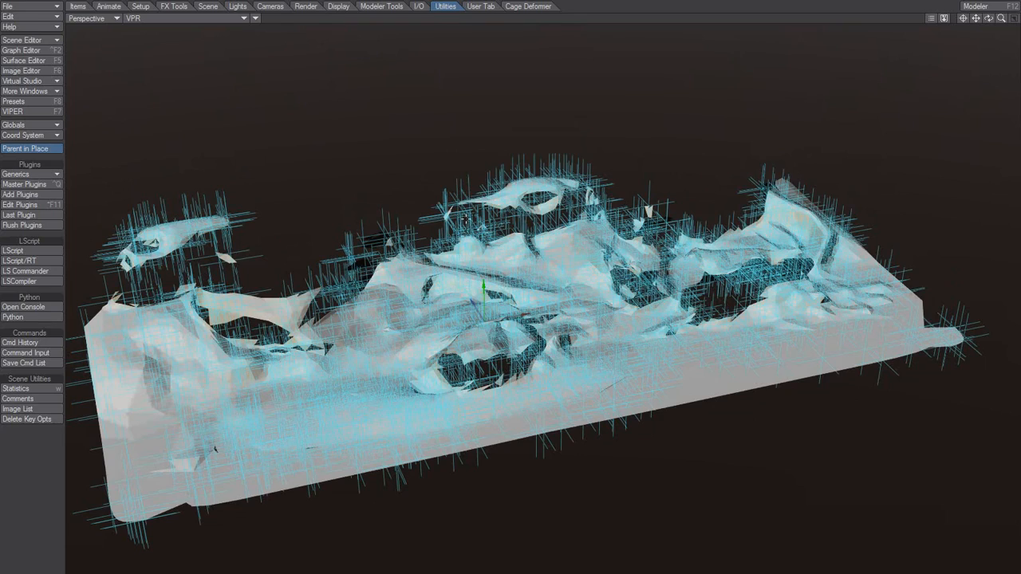
pyautogui.moveTo(297, 236)
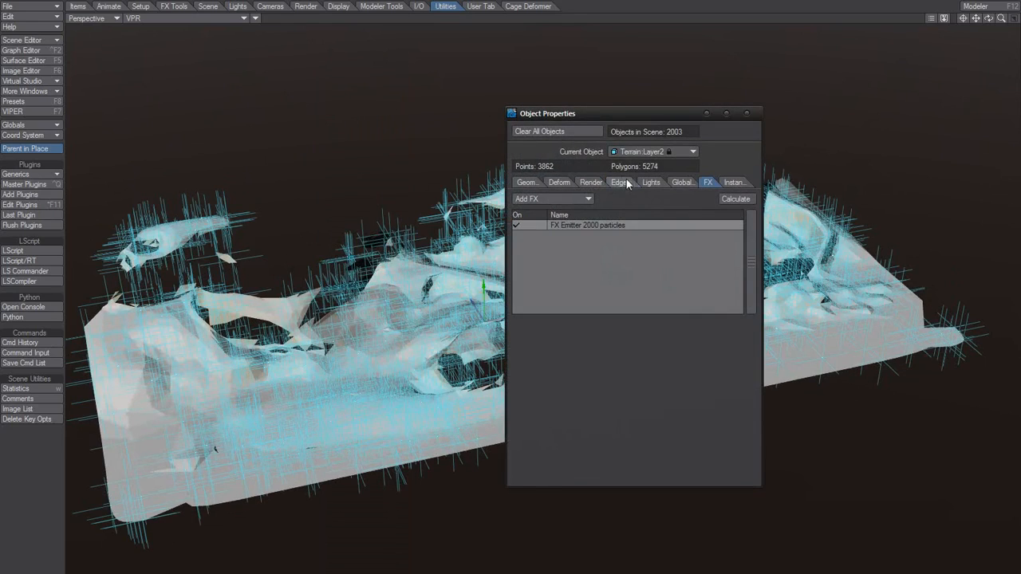
# - In Terrain Layer1's render properties, untick Unseen by Camera so the detailed layer shows
pyautogui.click(590, 182)
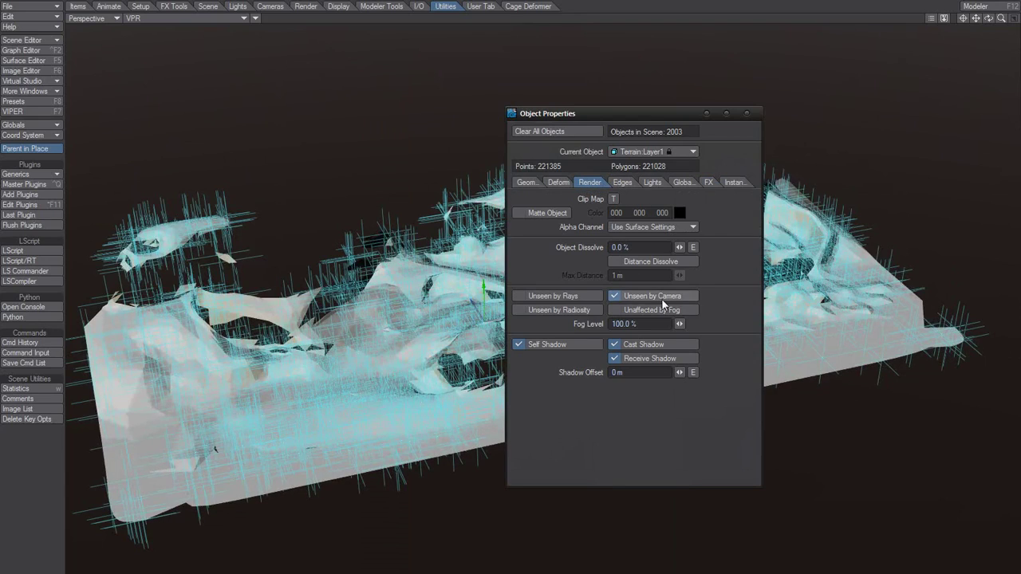
pyautogui.click(614, 295)
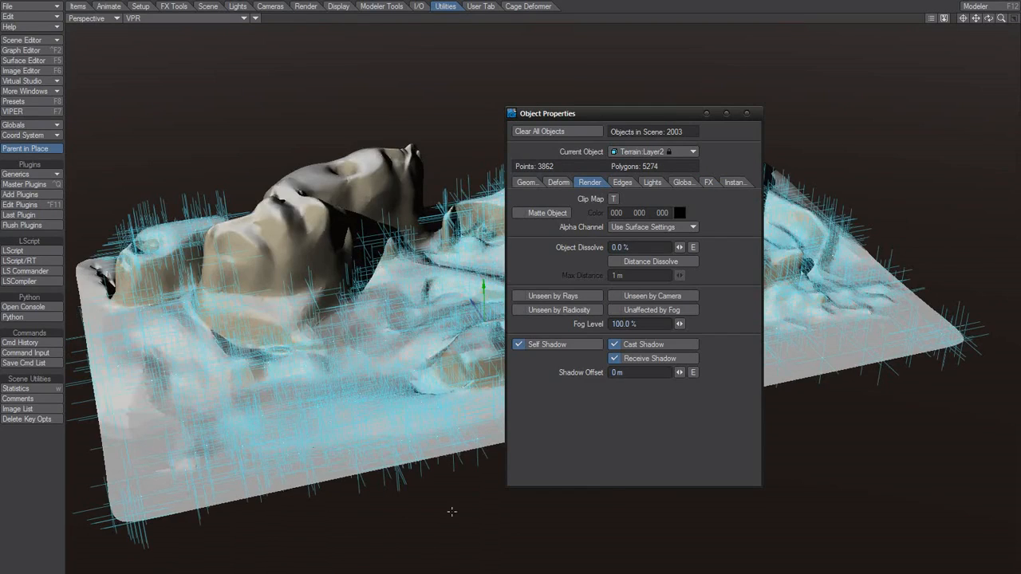
pyautogui.click(614, 295)
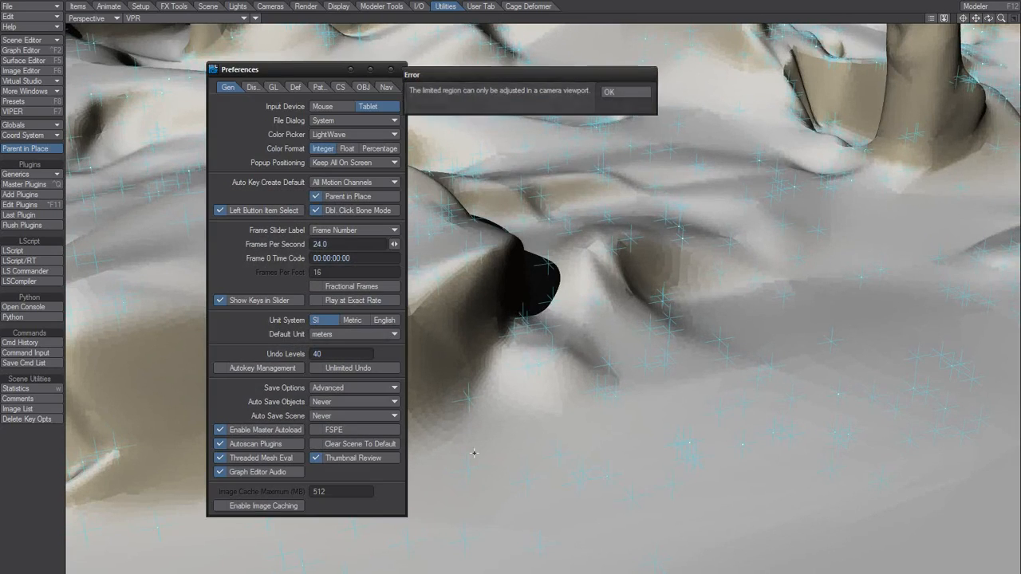
# - Dismiss the limited region error, close Preferences and set the viewport to Textured Shaded Solid
pyautogui.click(609, 91)
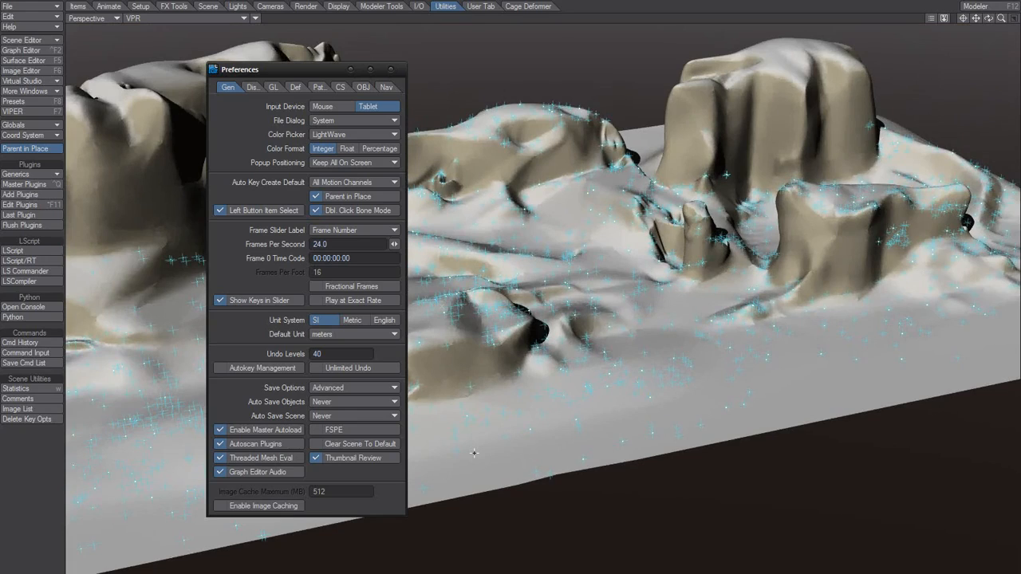
pyautogui.moveTo(465, 65)
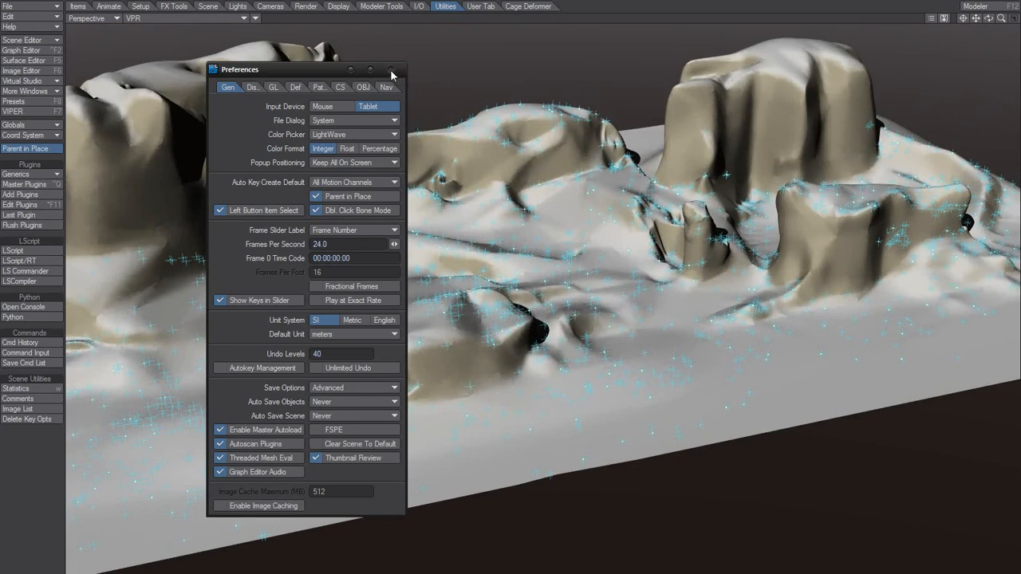
pyautogui.click(392, 68)
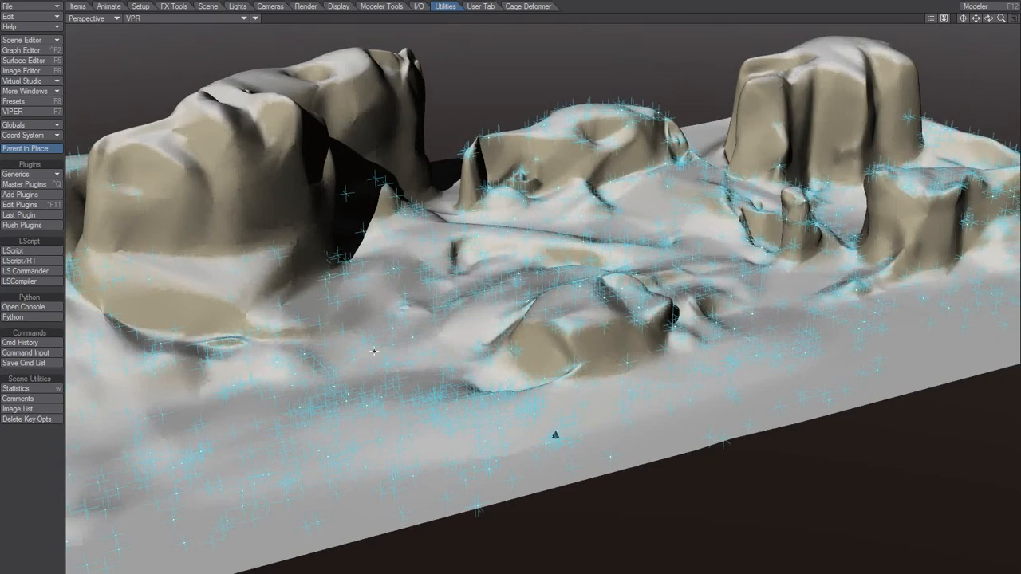
pyautogui.moveTo(514, 337)
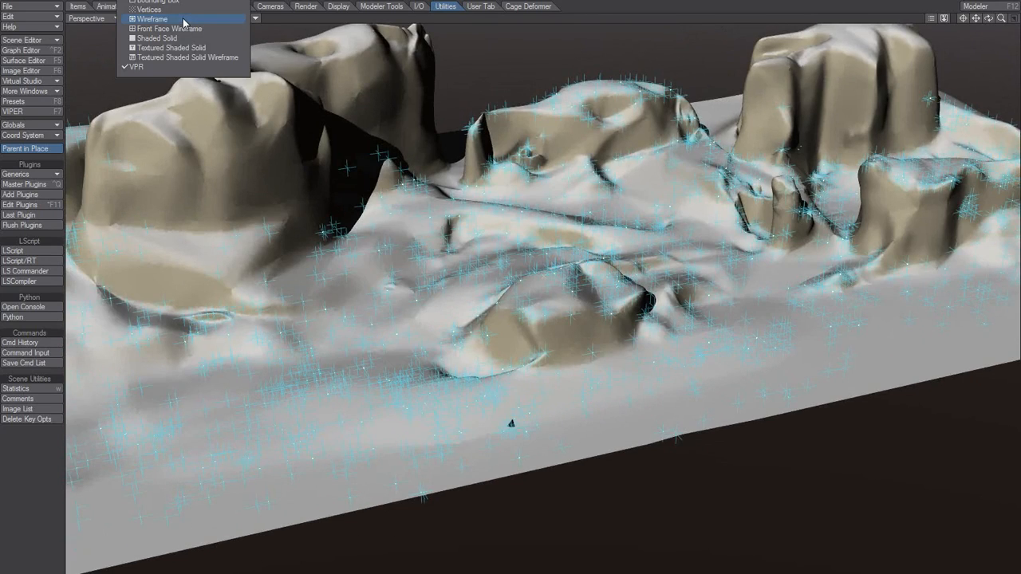
pyautogui.click(189, 58)
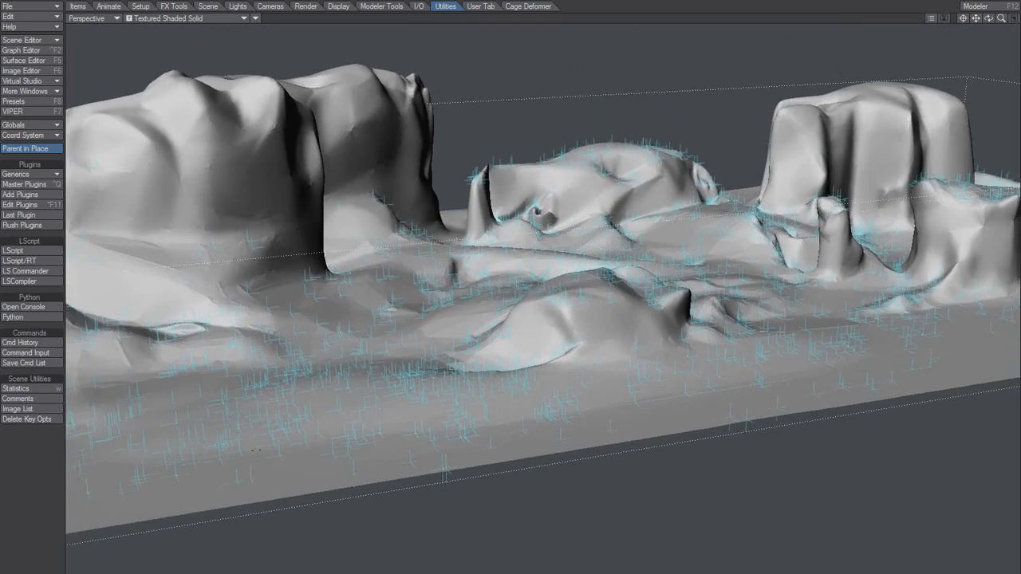
# - Switch to the perspective view and select a cluster of scattered nulls on the flat ground
pyautogui.click(94, 19)
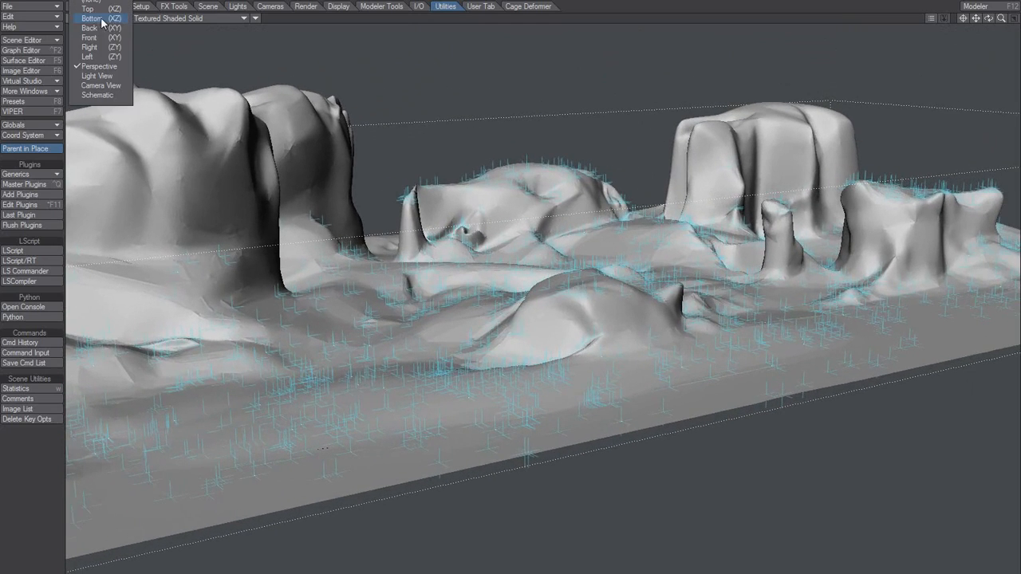
pyautogui.click(99, 67)
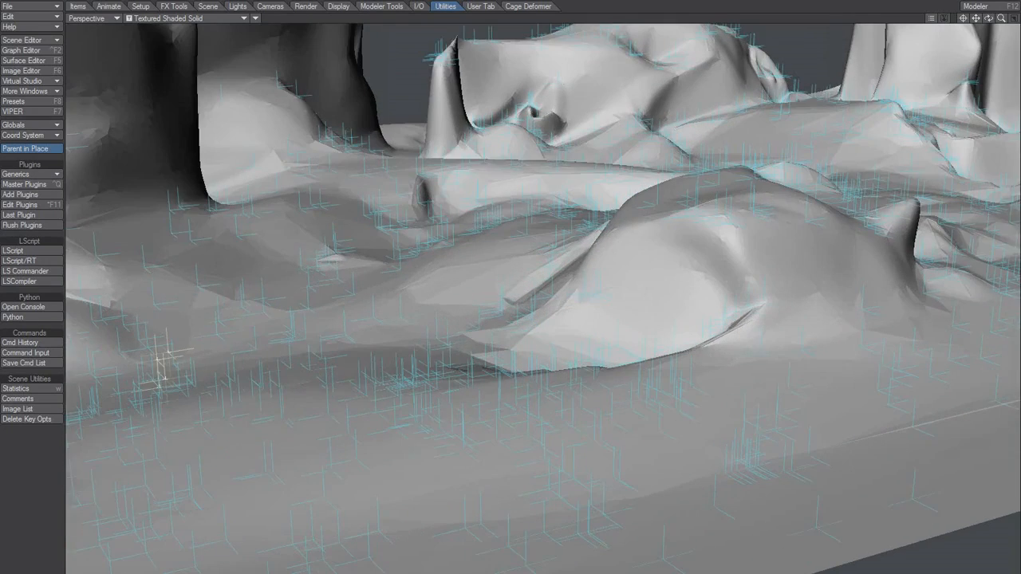
pyautogui.moveTo(160, 375); pyautogui.dragTo(411, 402)
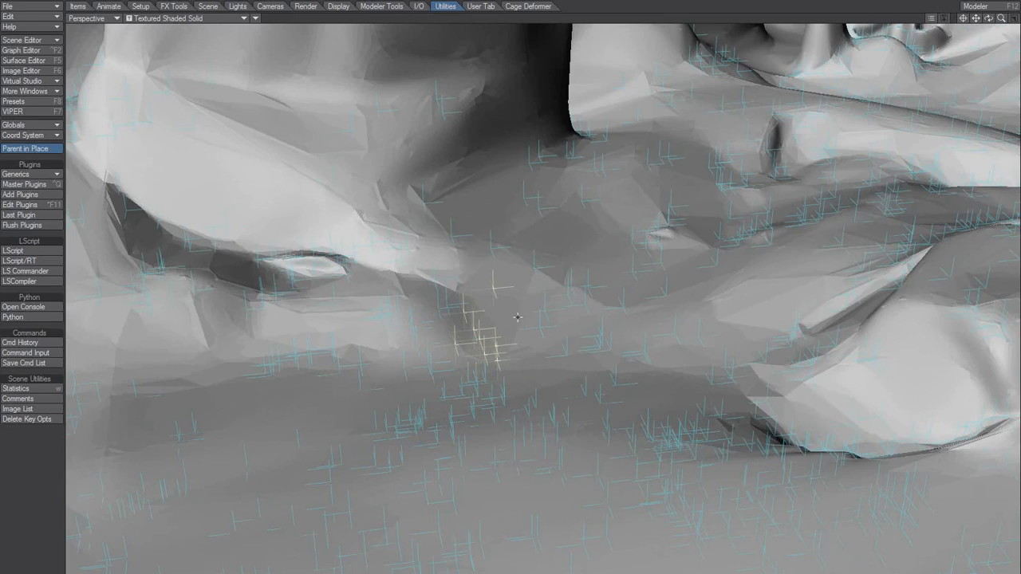
pyautogui.moveTo(495, 344)
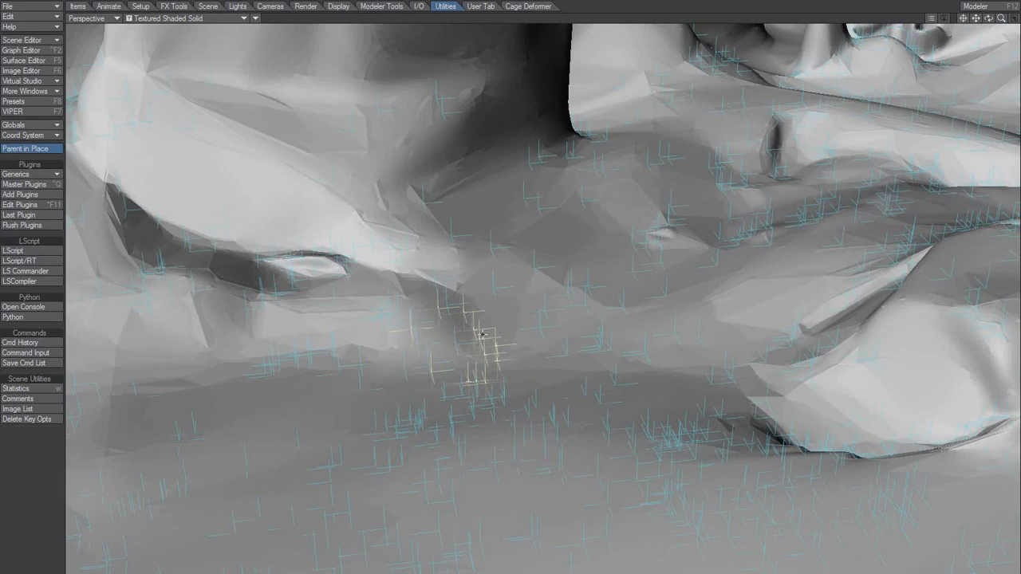
pyautogui.moveTo(498, 342)
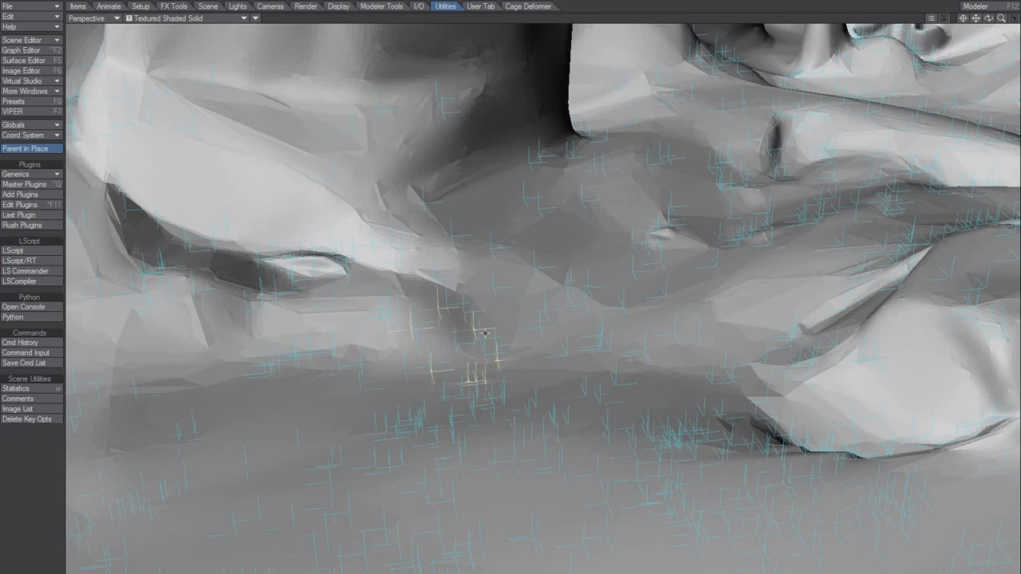
pyautogui.moveTo(443, 324)
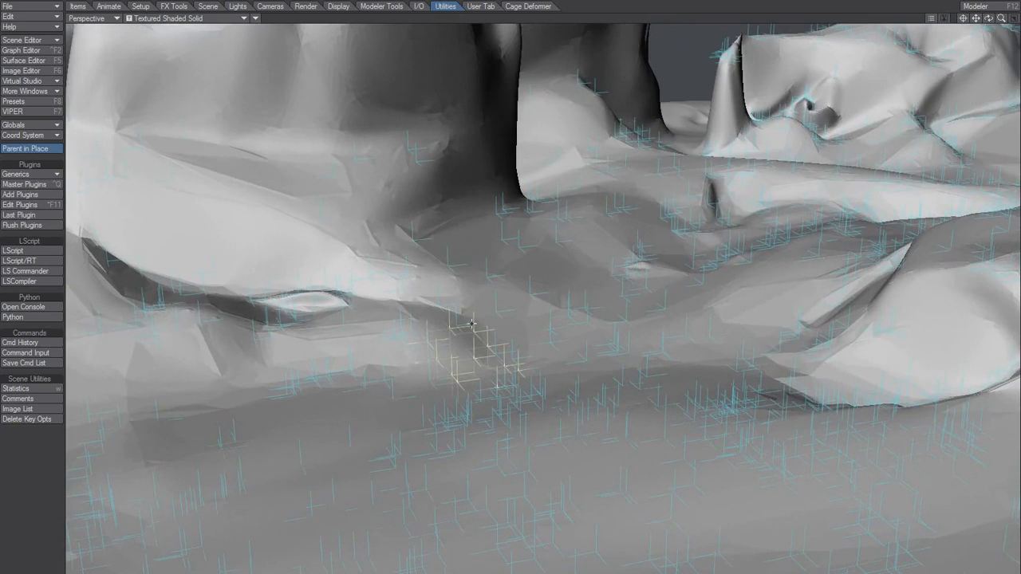
pyautogui.moveTo(335, 252)
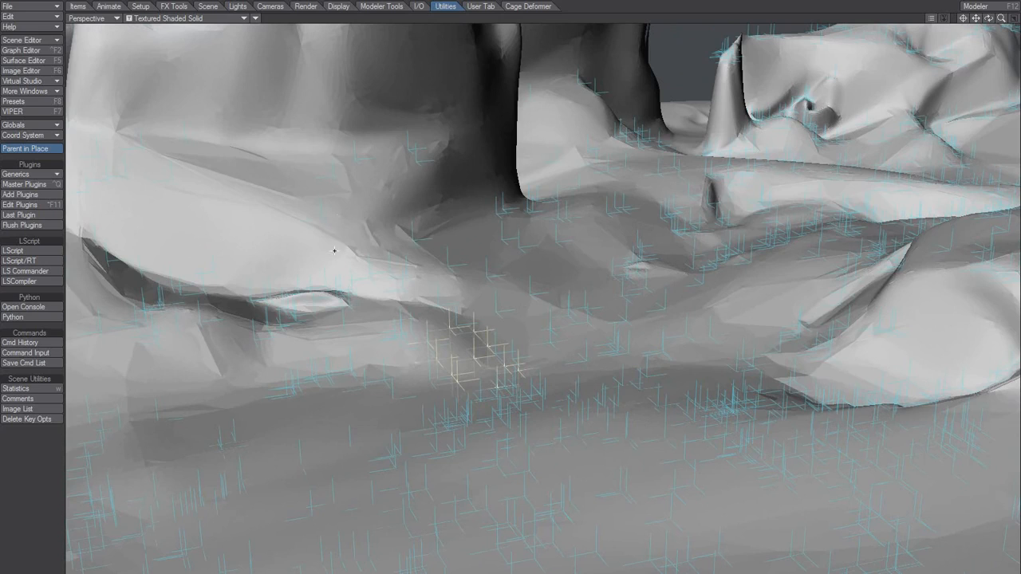
# - Replace the selected nulls with Tree.lwo via Items > Replace > With Object
pyautogui.click(76, 7)
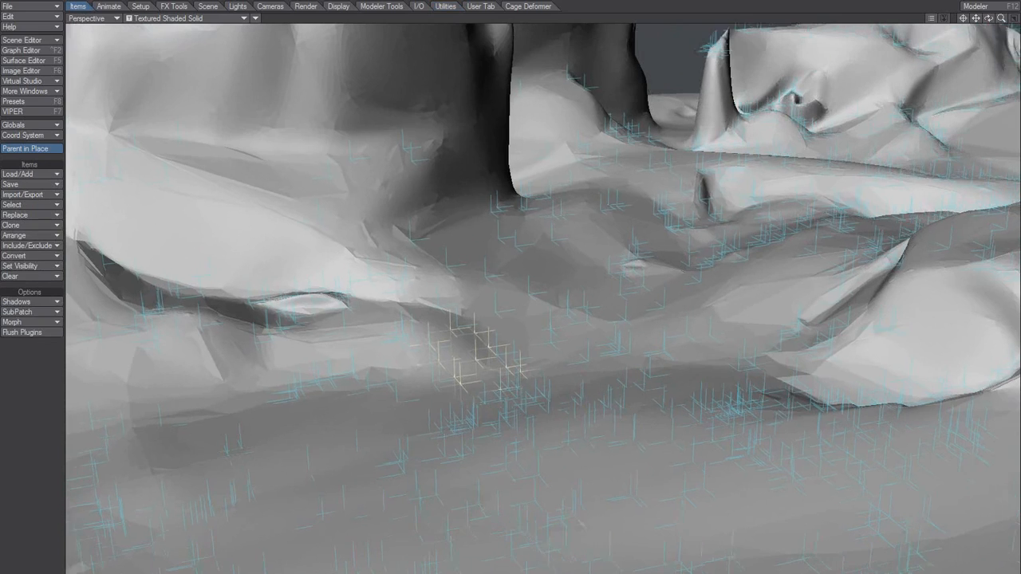
pyautogui.click(15, 213)
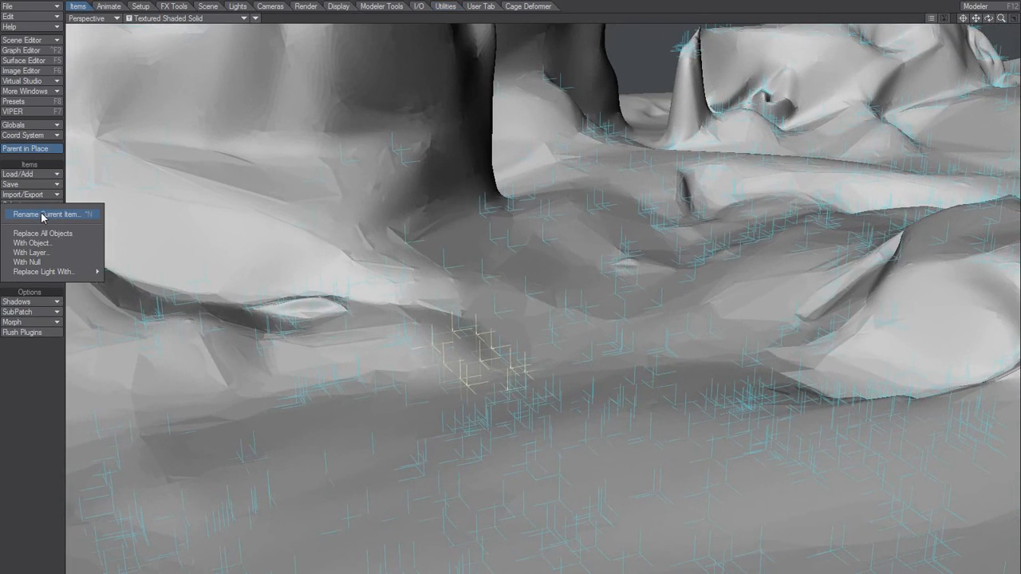
pyautogui.moveTo(35, 242)
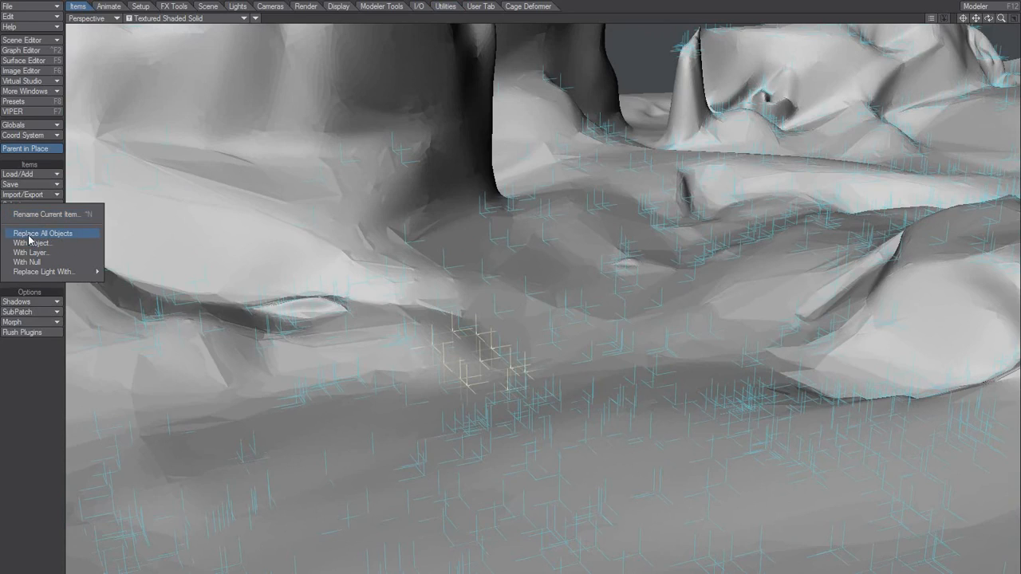
pyautogui.moveTo(78, 236)
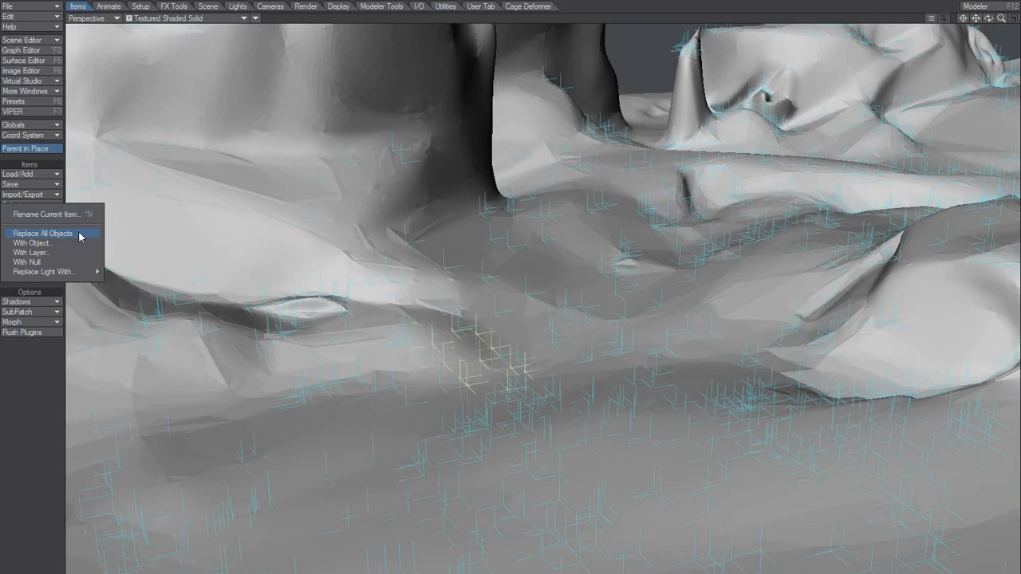
pyautogui.moveTo(32, 252)
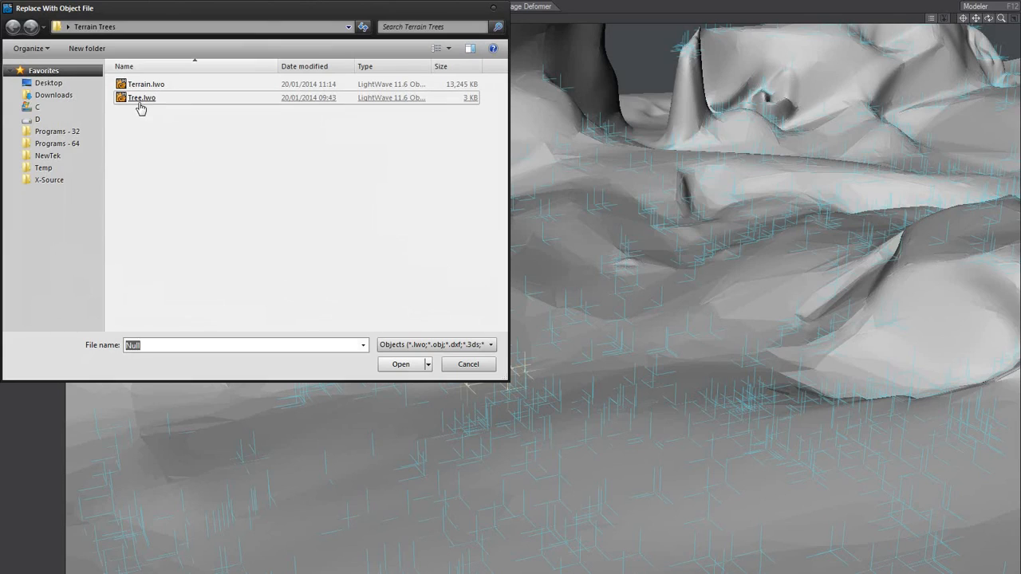
pyautogui.moveTo(140, 99)
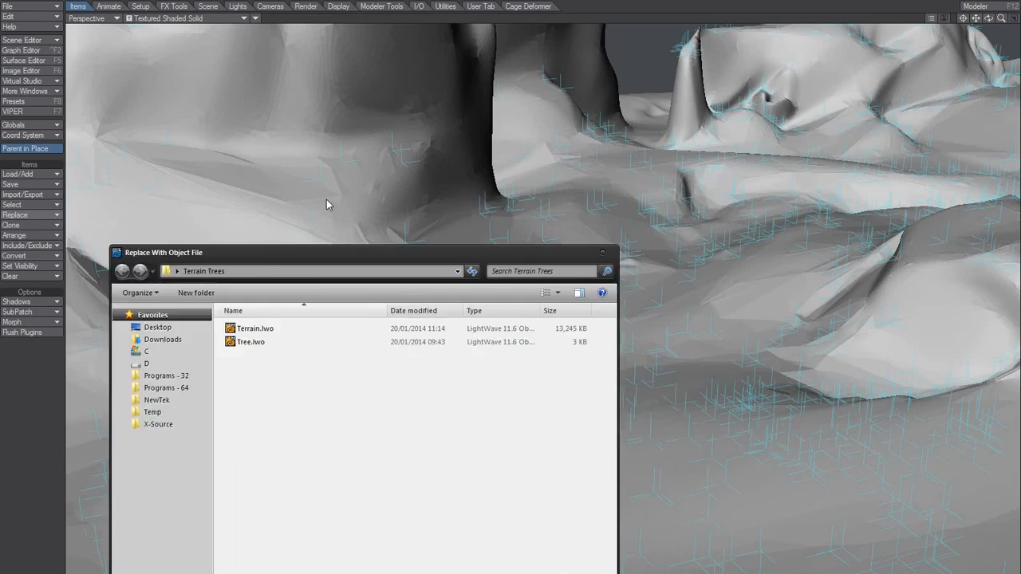
pyautogui.click(250, 341)
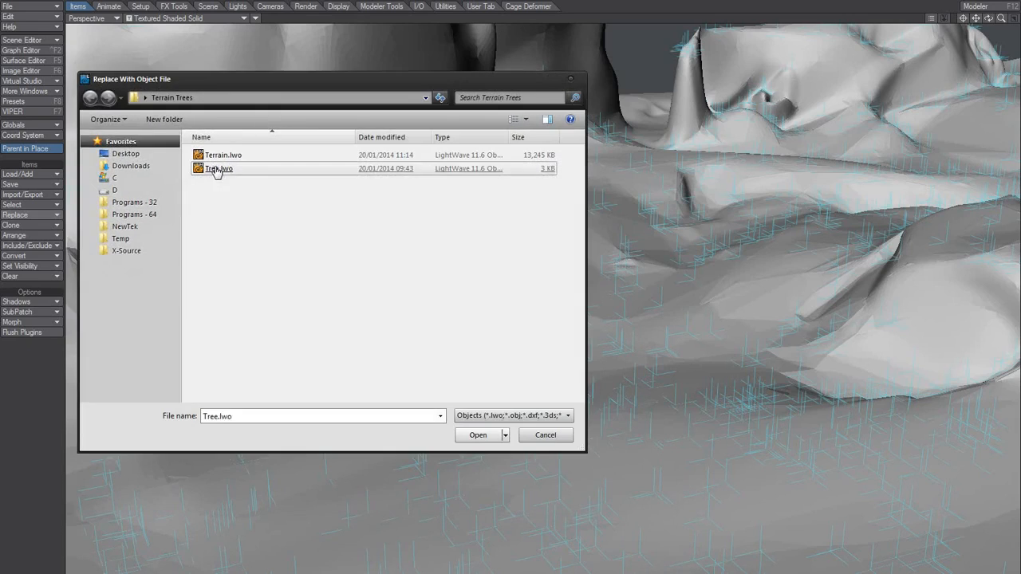
pyautogui.click(221, 169)
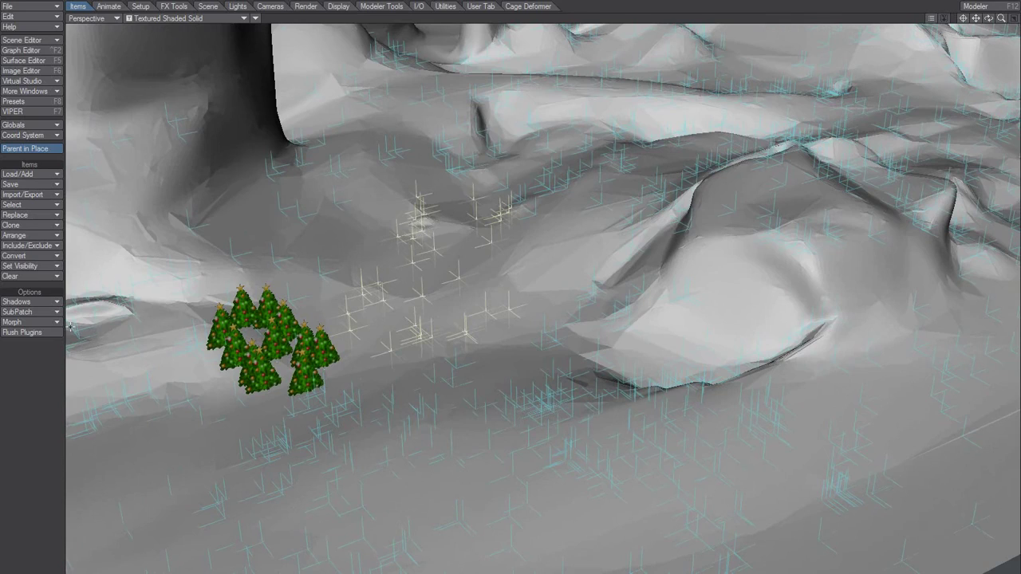
pyautogui.moveTo(32, 225)
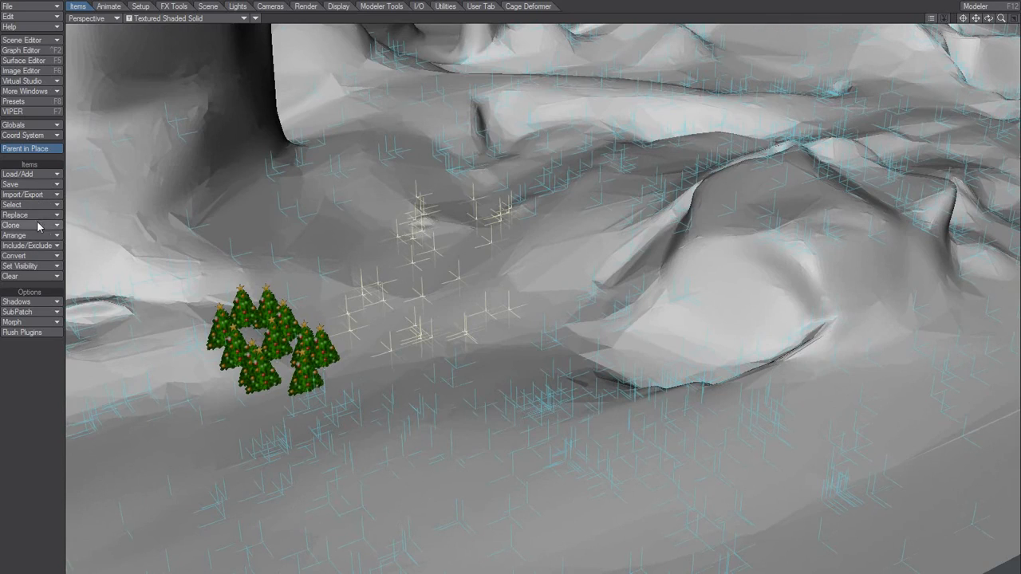
# - Replace another selection with Tree.lwo, then choose Replace > With Null
pyautogui.click(16, 214)
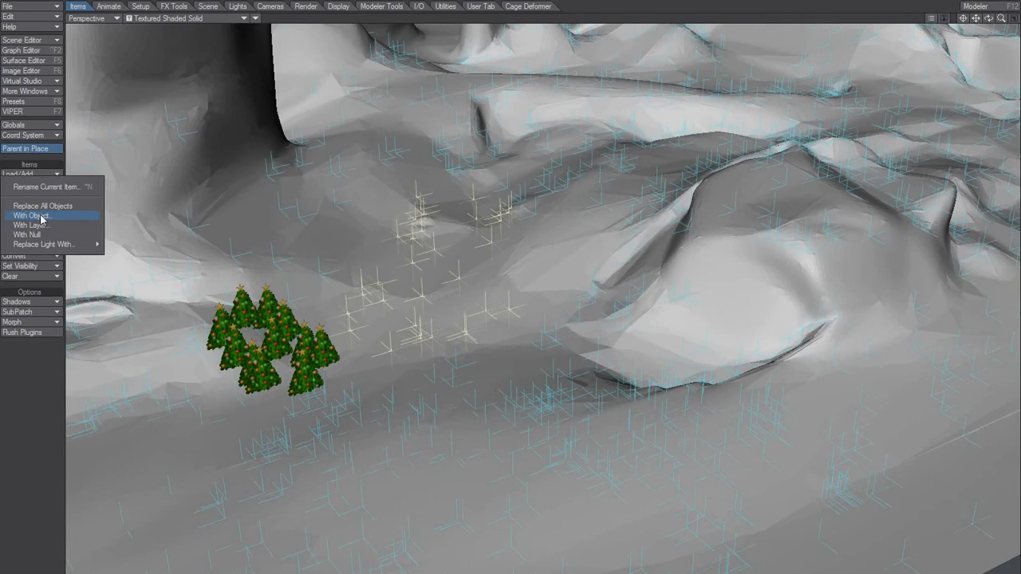
pyautogui.click(29, 215)
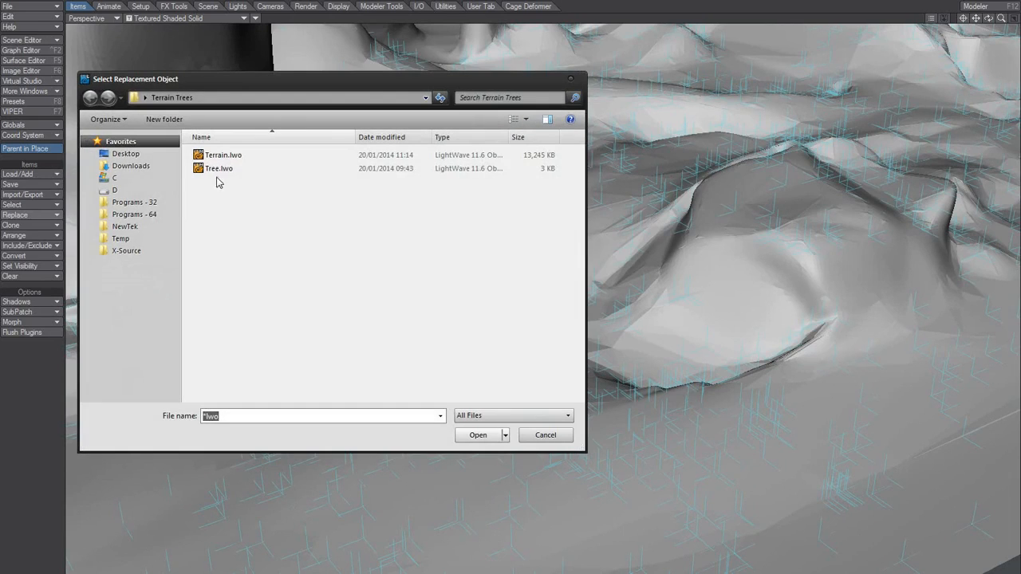
pyautogui.click(477, 434)
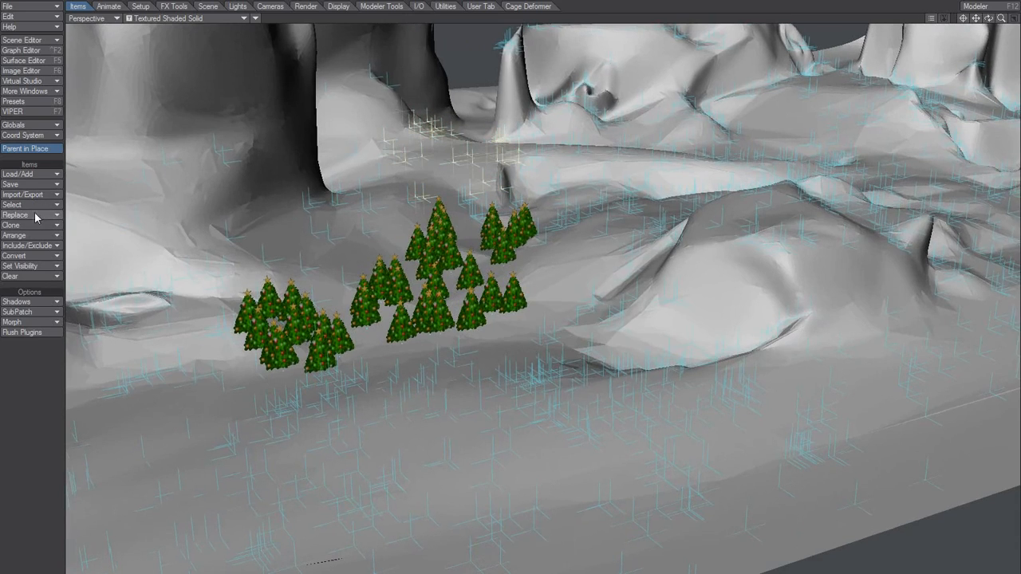
pyautogui.click(24, 216)
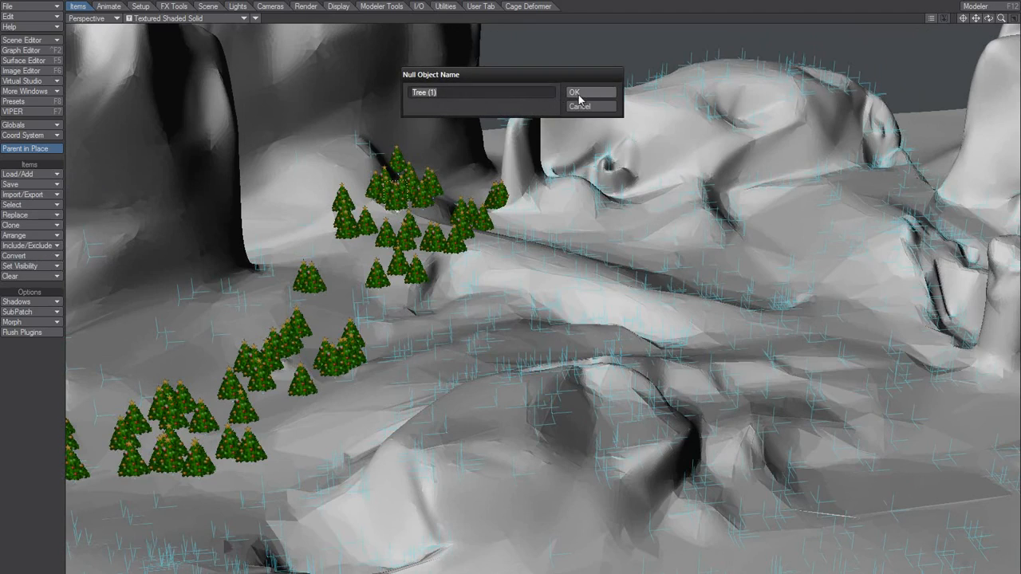
# - Turn the selected trees back into nulls, accepting the suggested null names
pyautogui.click(574, 92)
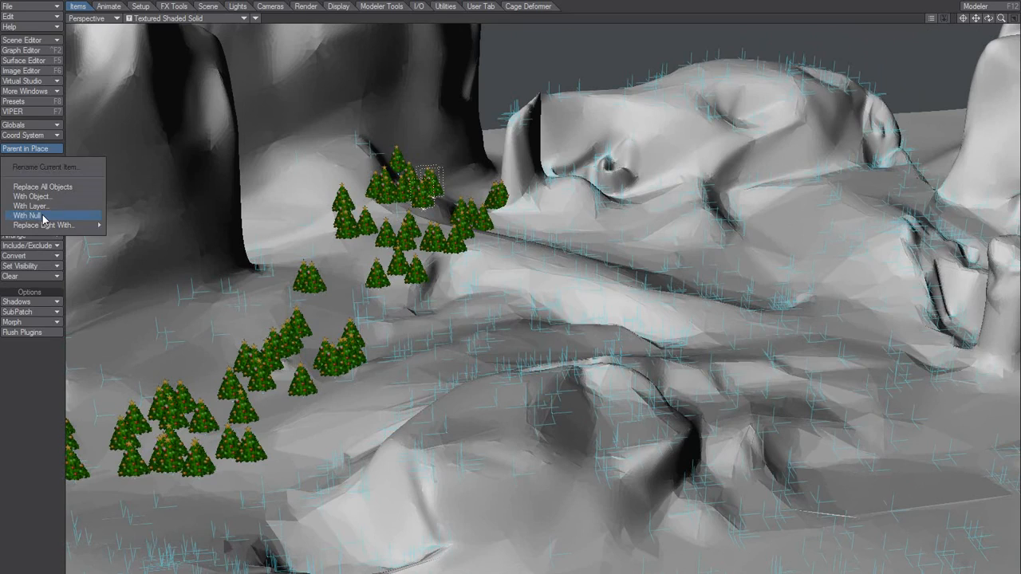
pyautogui.click(26, 216)
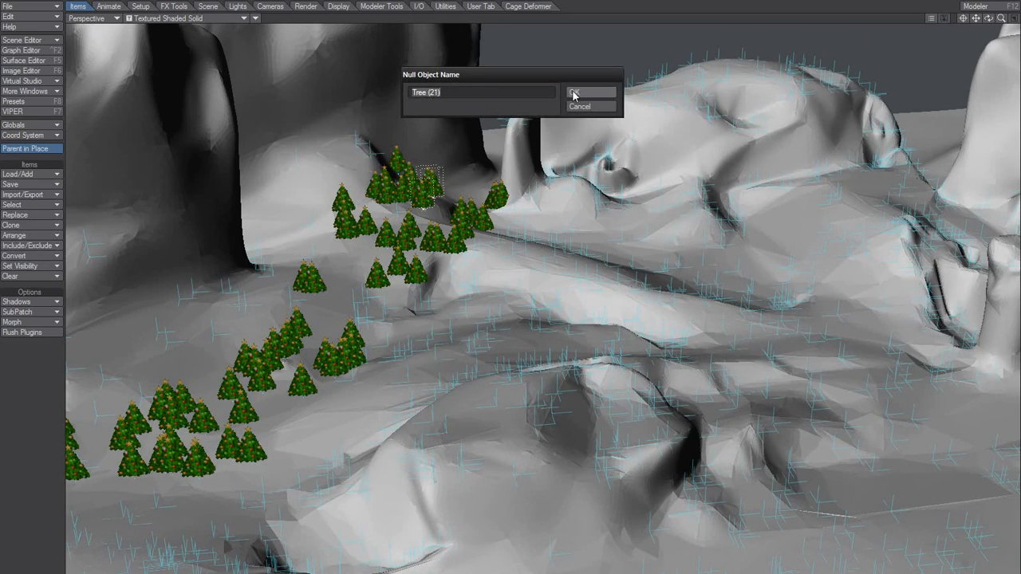
pyautogui.click(590, 91)
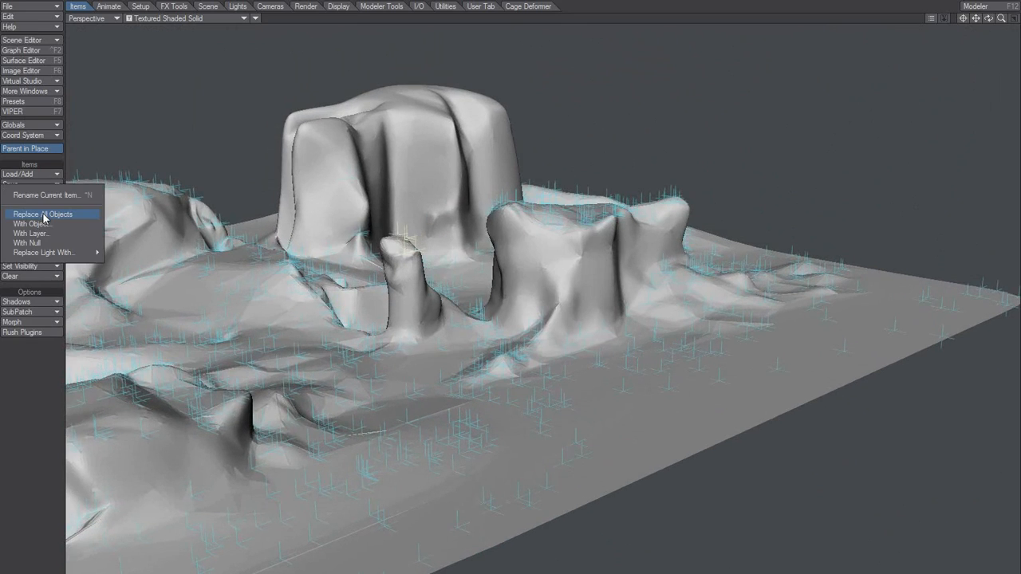
# - Replace the selected nulls with Tree.lwo again, restoring the tree clusters
pyautogui.click(32, 223)
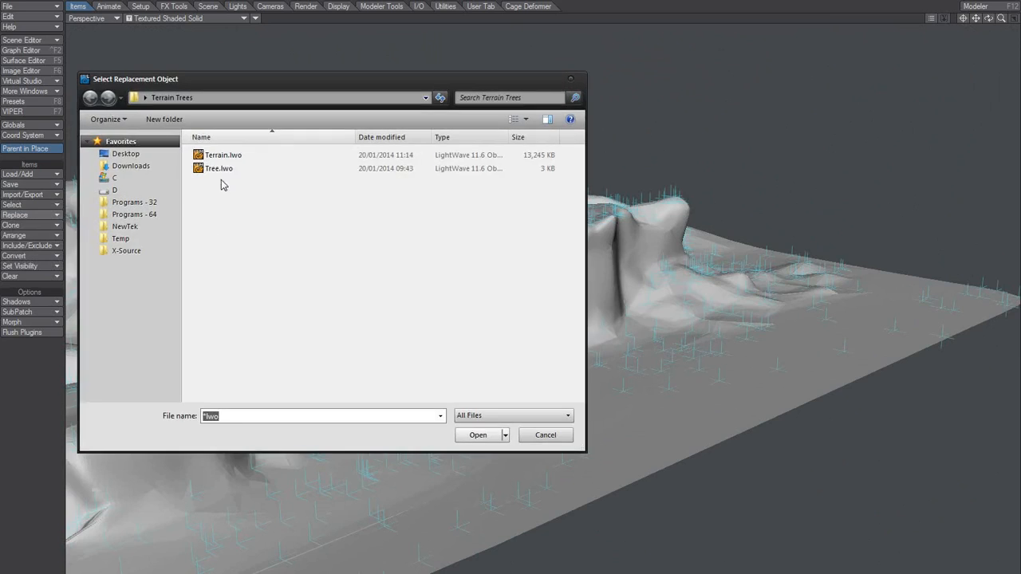
pyautogui.click(477, 434)
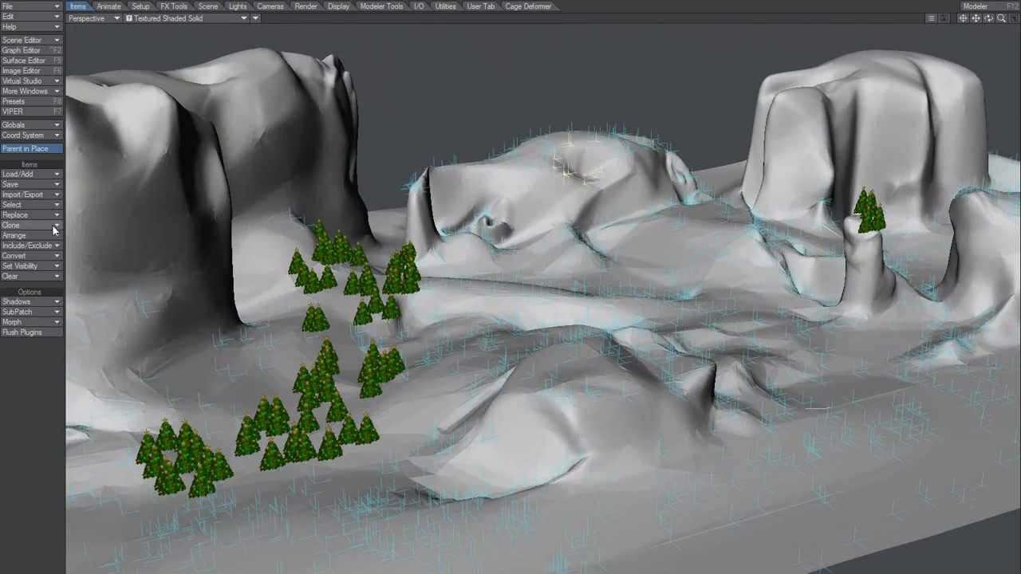
pyautogui.moveTo(32, 213)
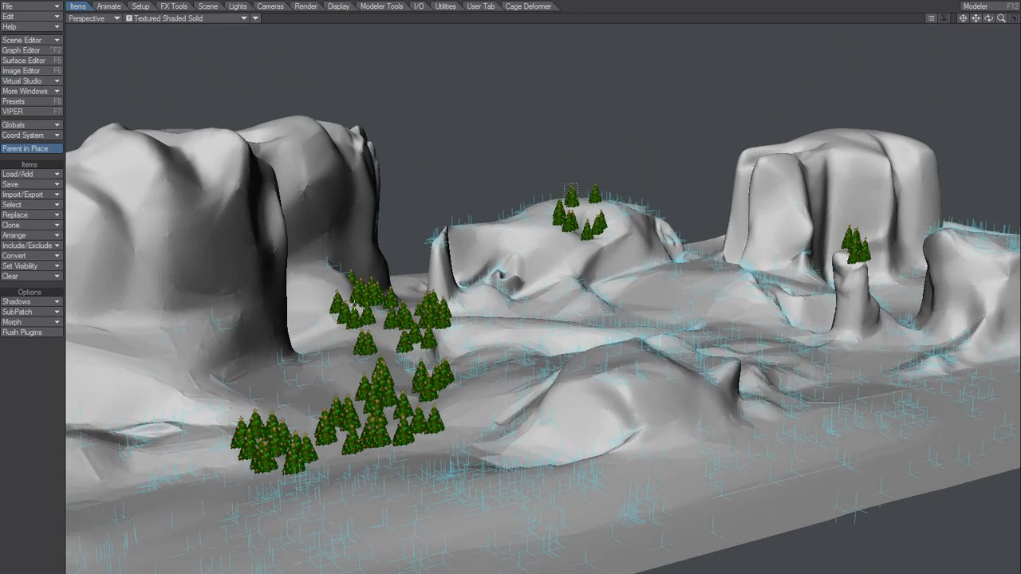
# - Switch the viewport to Camera View and start Replace > With Object for the selection
pyautogui.click(93, 19)
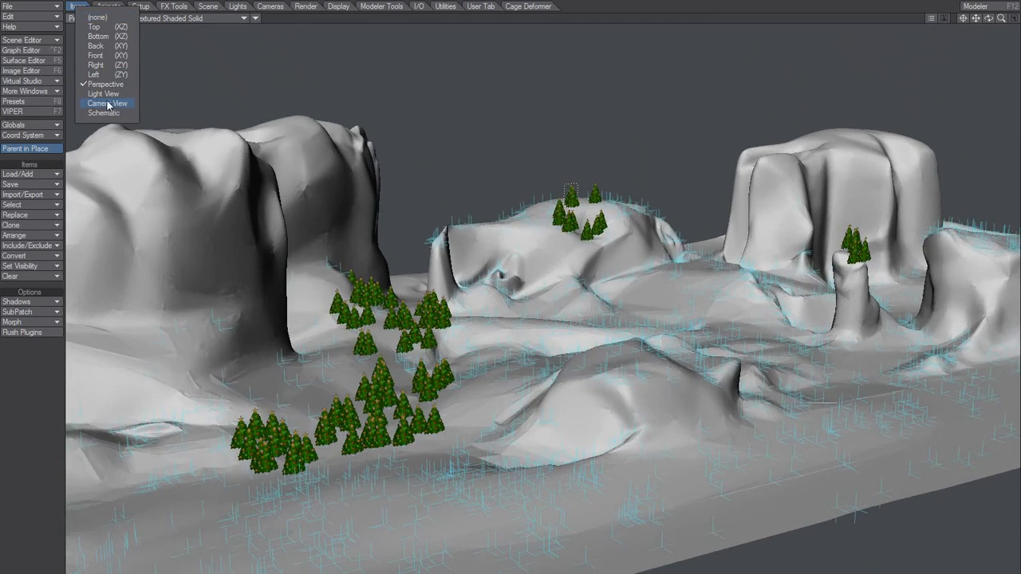
pyautogui.click(108, 102)
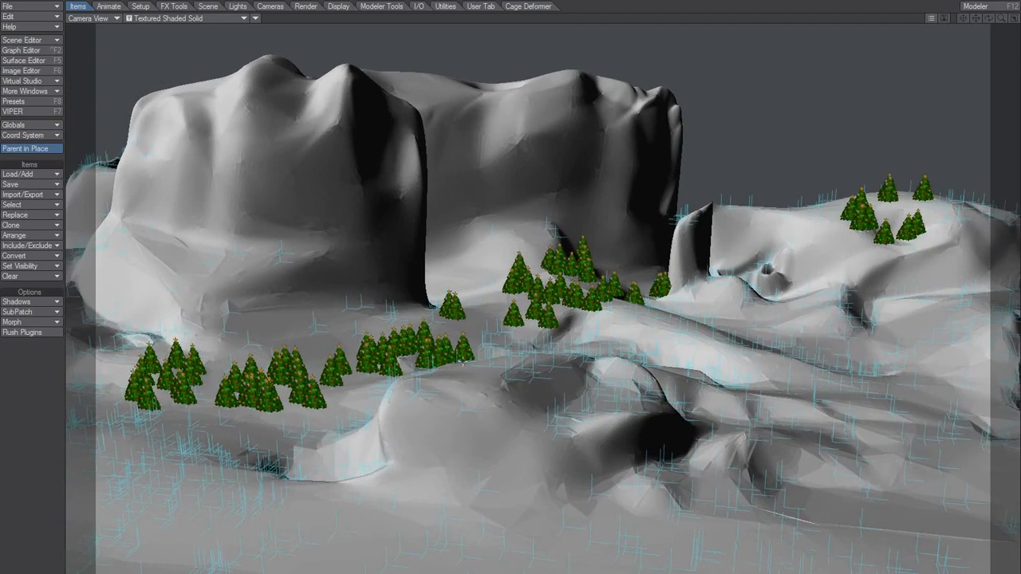
pyautogui.moveTo(507, 341)
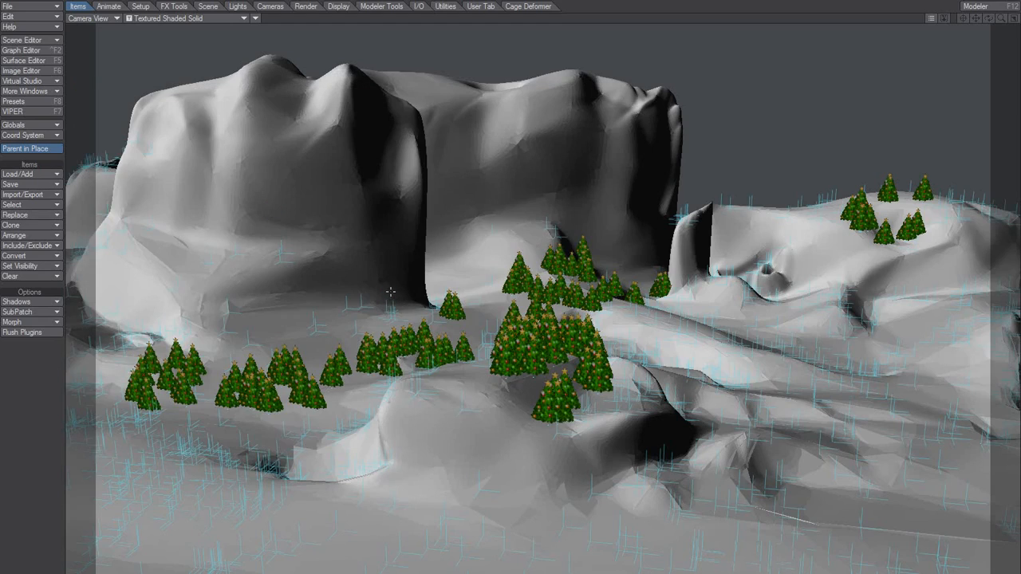
pyautogui.moveTo(470, 427)
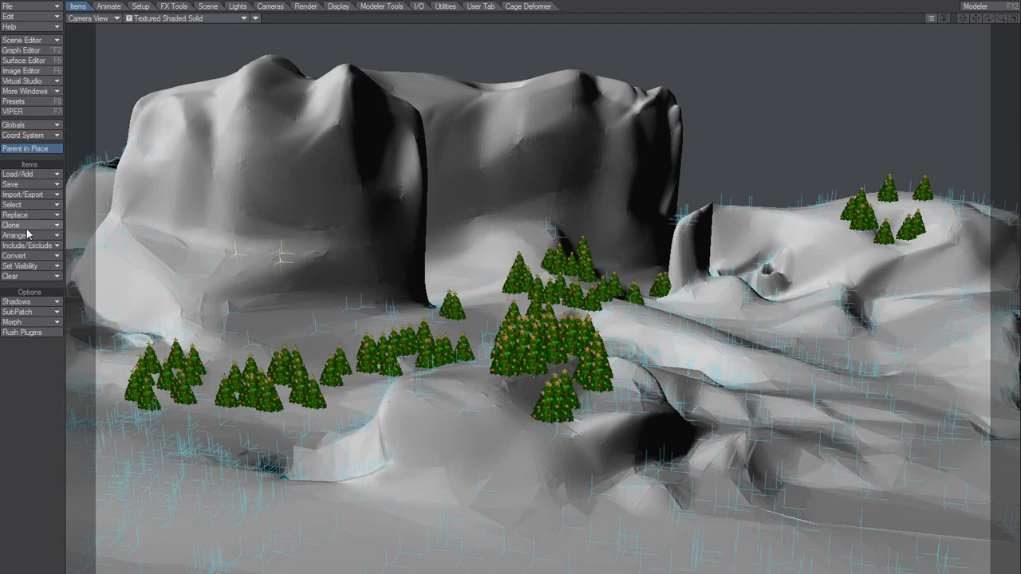
pyautogui.click(16, 213)
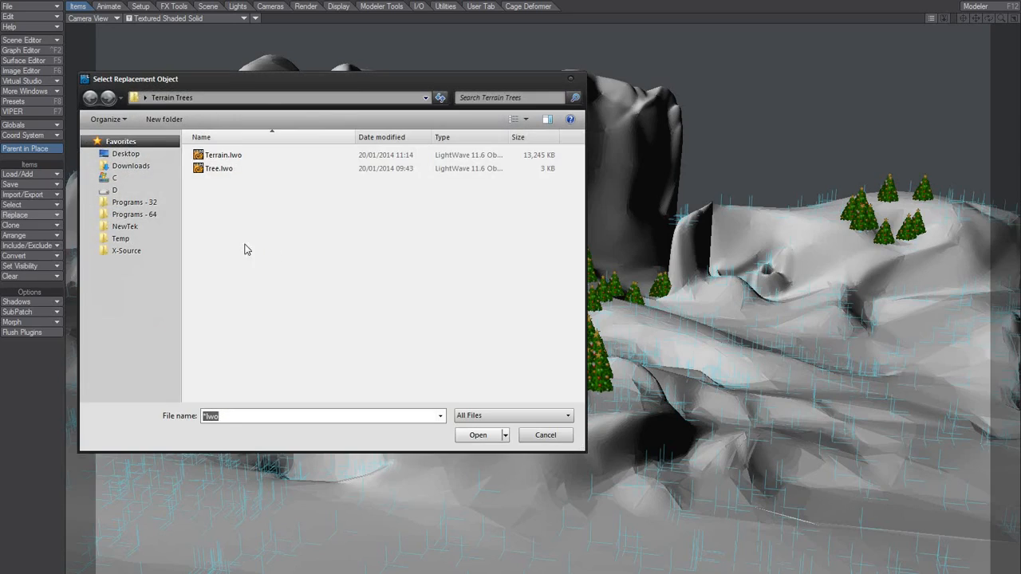